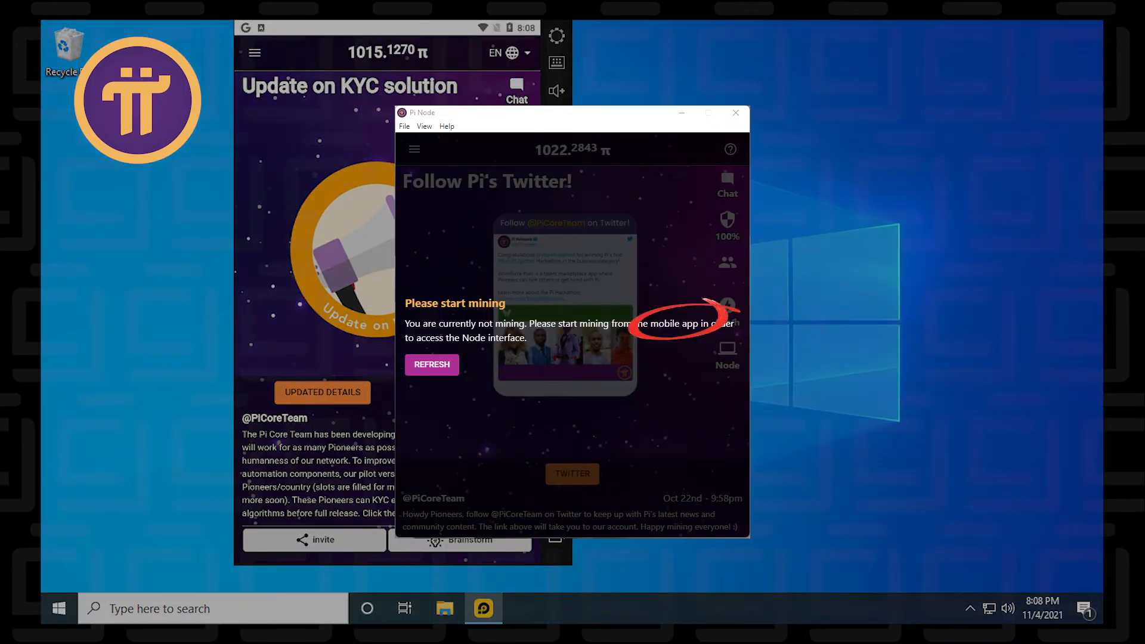
Step: Close the Pi Node and Pi mobile app windows to leave an empty Windows desktop
{"action": "left_click", "coordinate": [736, 114]}
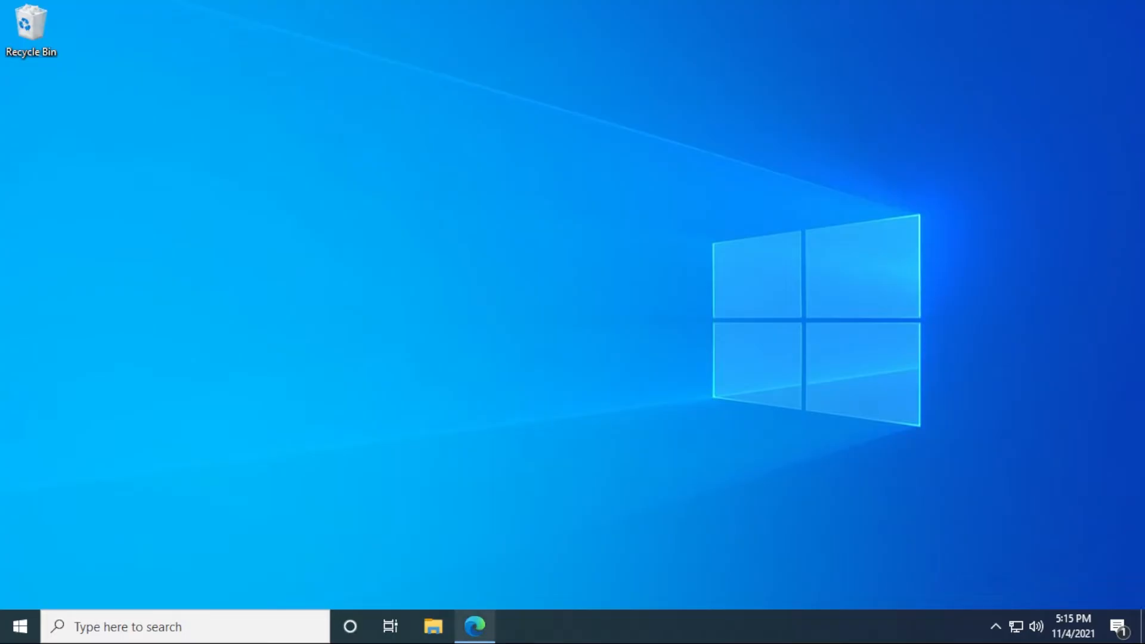
Step: Download the LDPlayer installer from ldplayer.net in Edge and run the downloaded file
{"action": "left_click", "coordinate": [475, 626]}
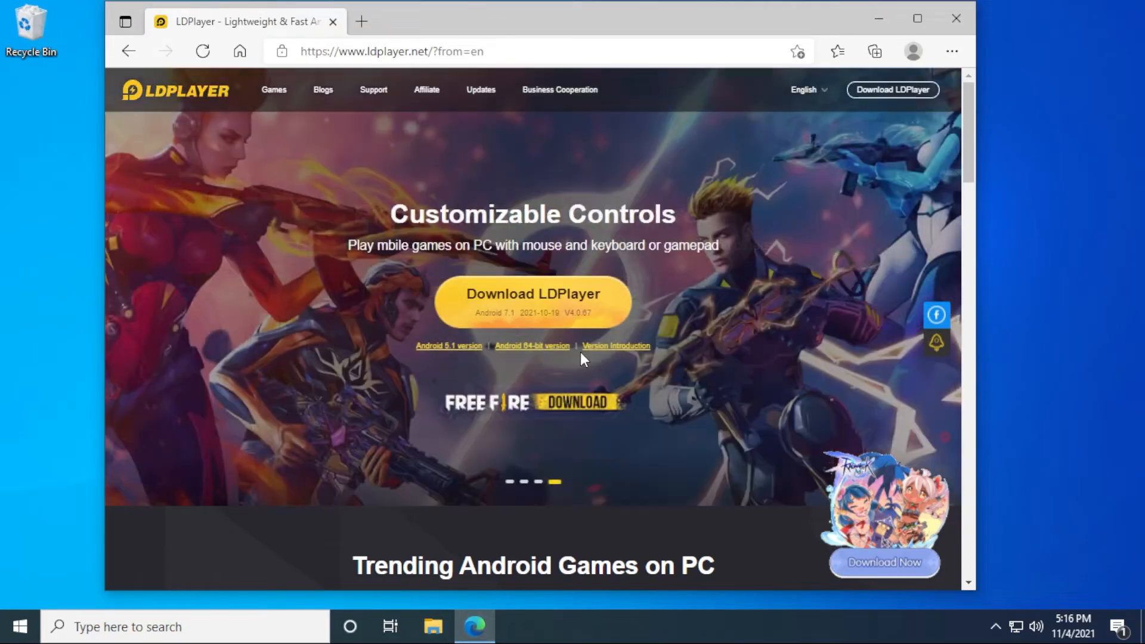
{"action": "left_click", "coordinate": [533, 293]}
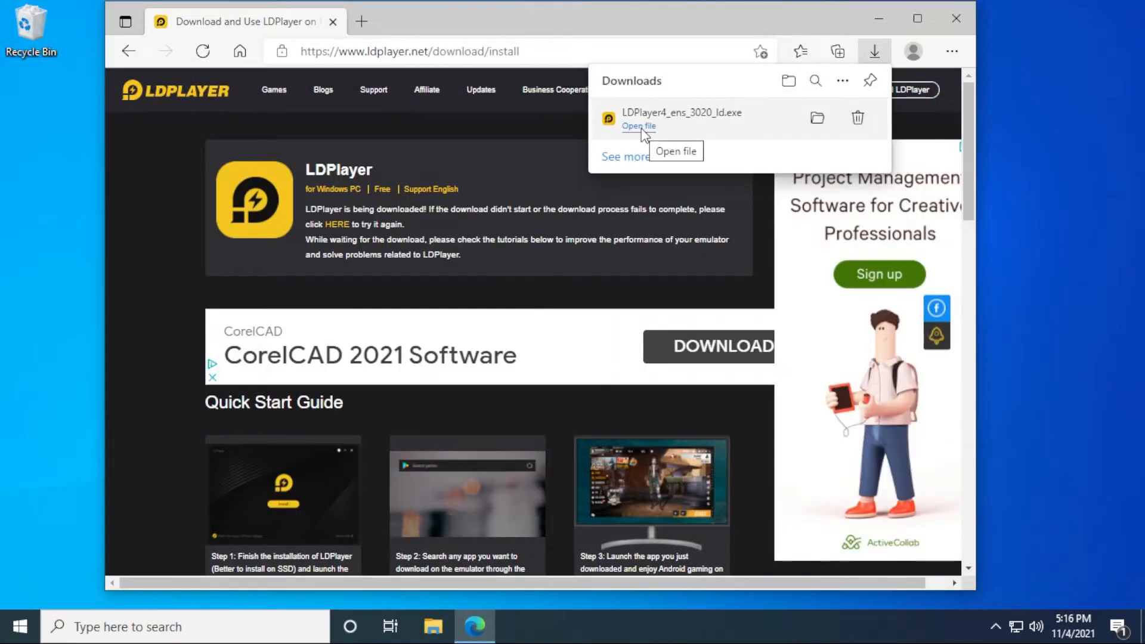
{"action": "left_click", "coordinate": [637, 125]}
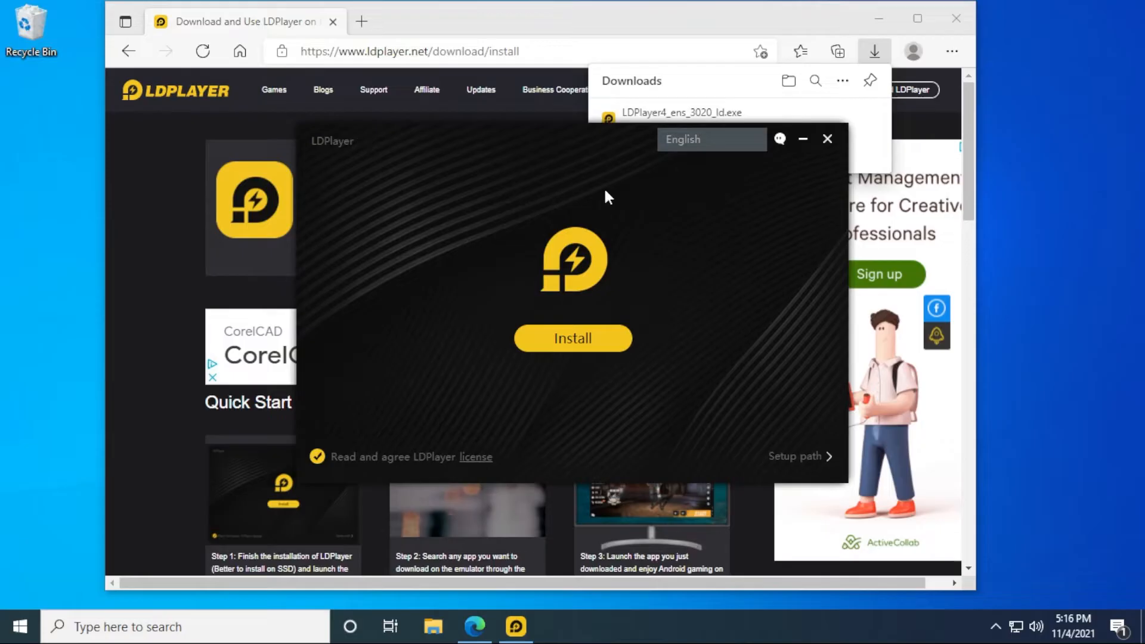
{"action": "mouse_move", "coordinate": [879, 17]}
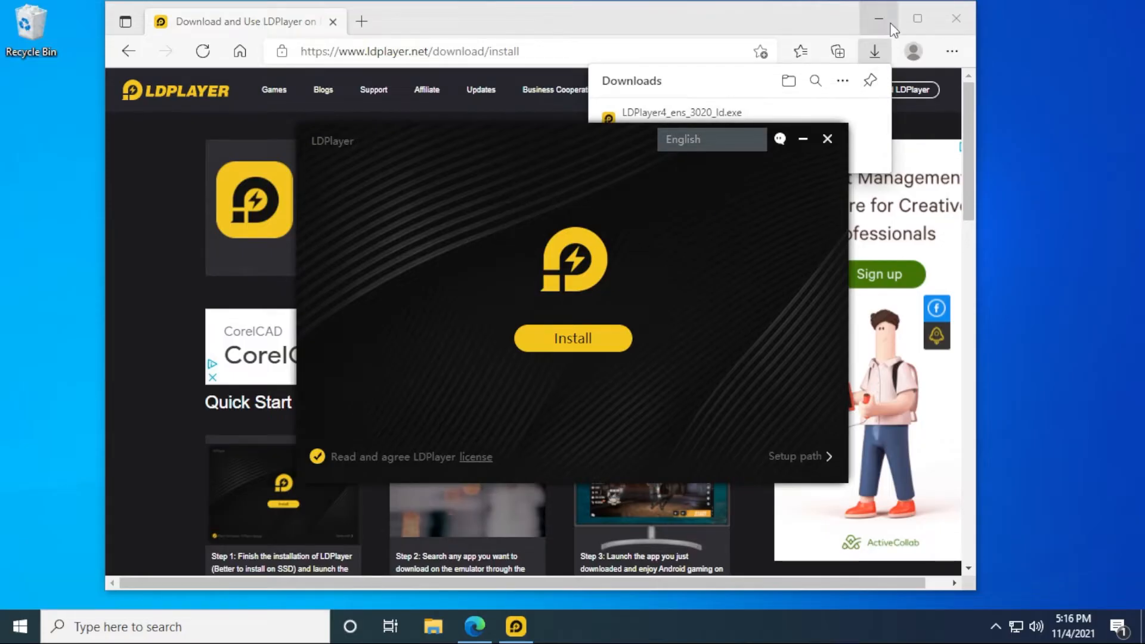
Step: Hide Edge, check the setup path and keep the default C:\LDPlayer\LDPlayer4.0\ folder
{"action": "left_click", "coordinate": [879, 18]}
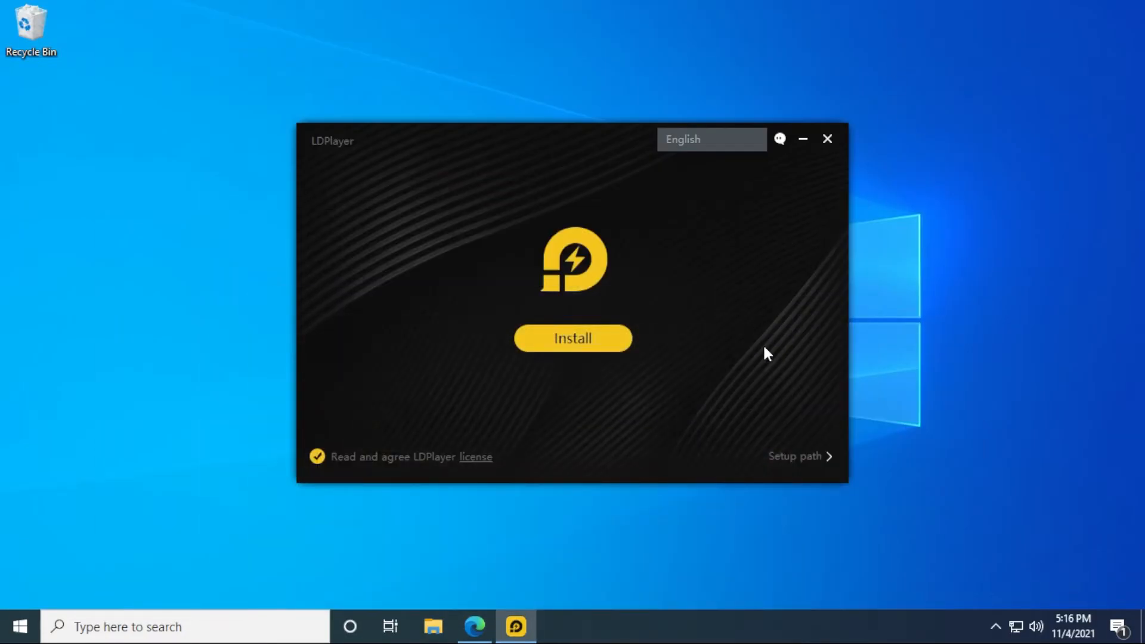
{"action": "mouse_move", "coordinate": [630, 363]}
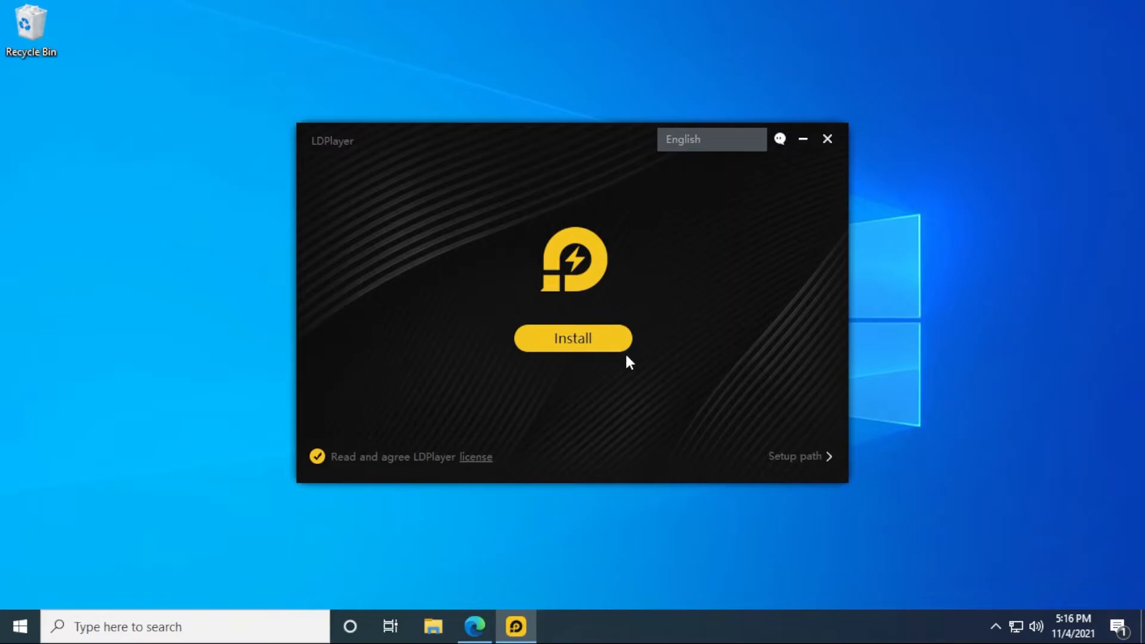
{"action": "mouse_move", "coordinate": [779, 459]}
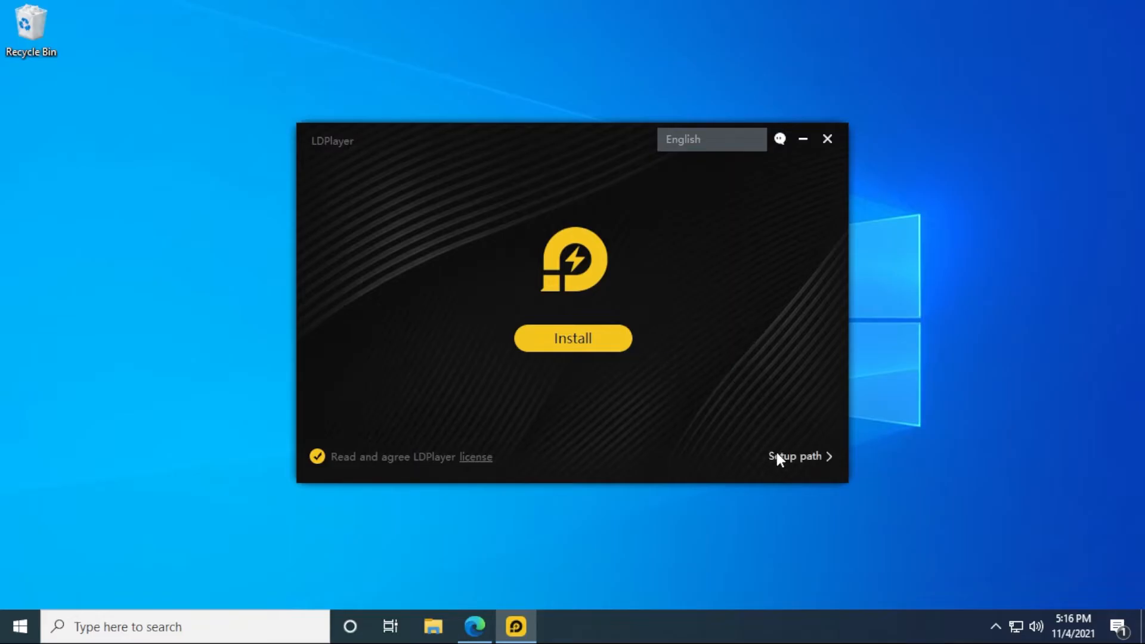
{"action": "left_click", "coordinate": [796, 456]}
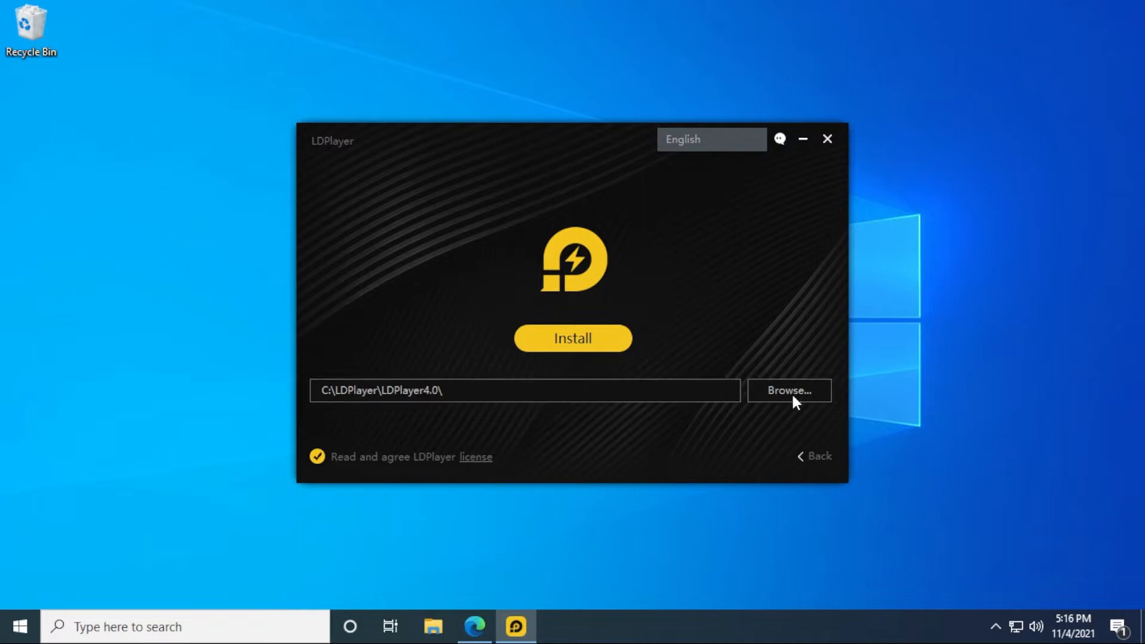
{"action": "left_click", "coordinate": [789, 391]}
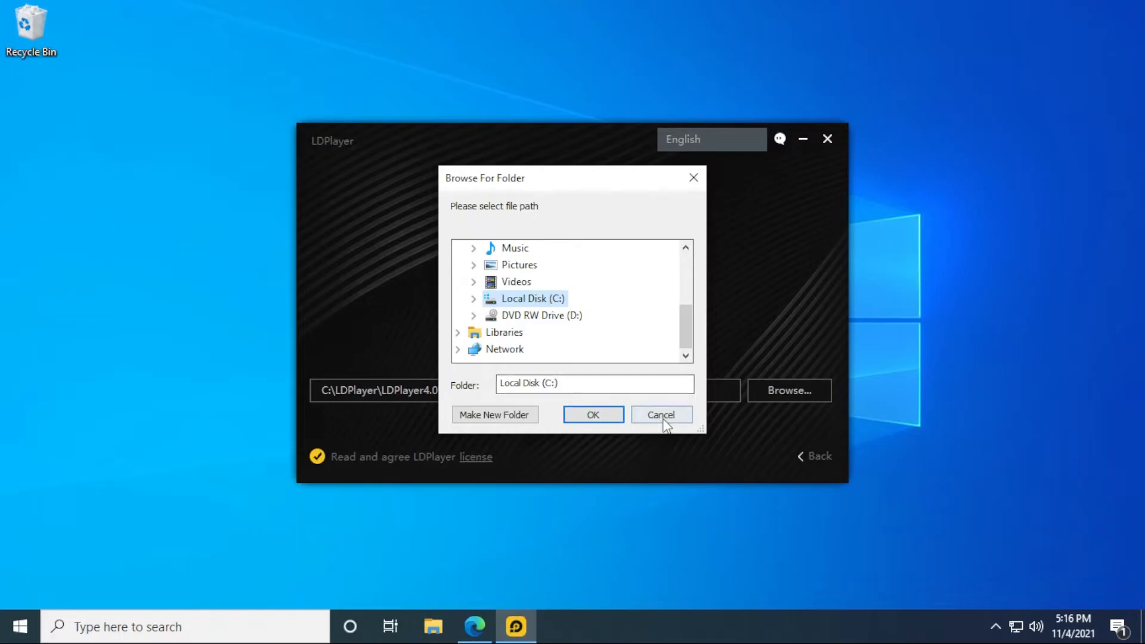
{"action": "left_click", "coordinate": [661, 414]}
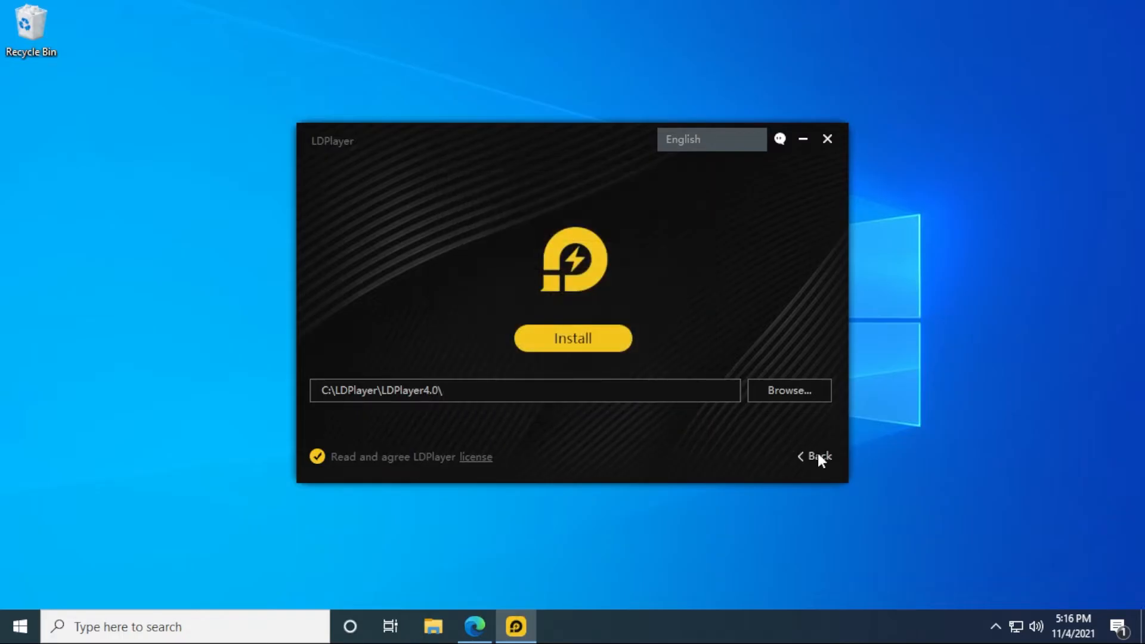
{"action": "left_click", "coordinate": [816, 457]}
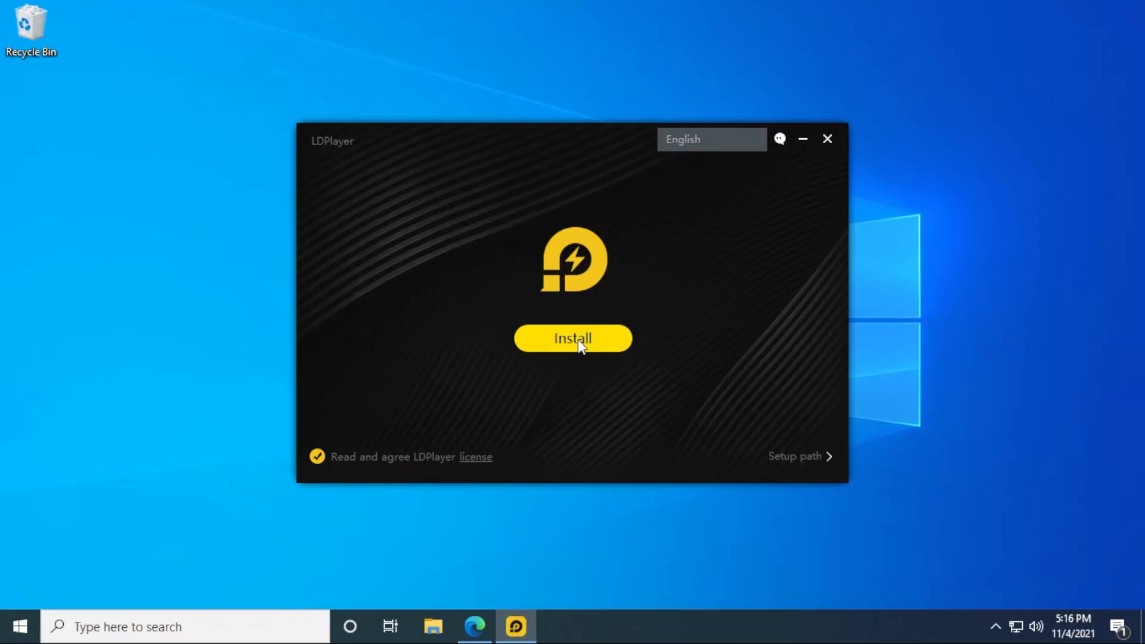
Step: Start the LDPlayer install, rejecting the AVG Secure Browser and AVG AntiVirus FREE offers
{"action": "left_click", "coordinate": [573, 337]}
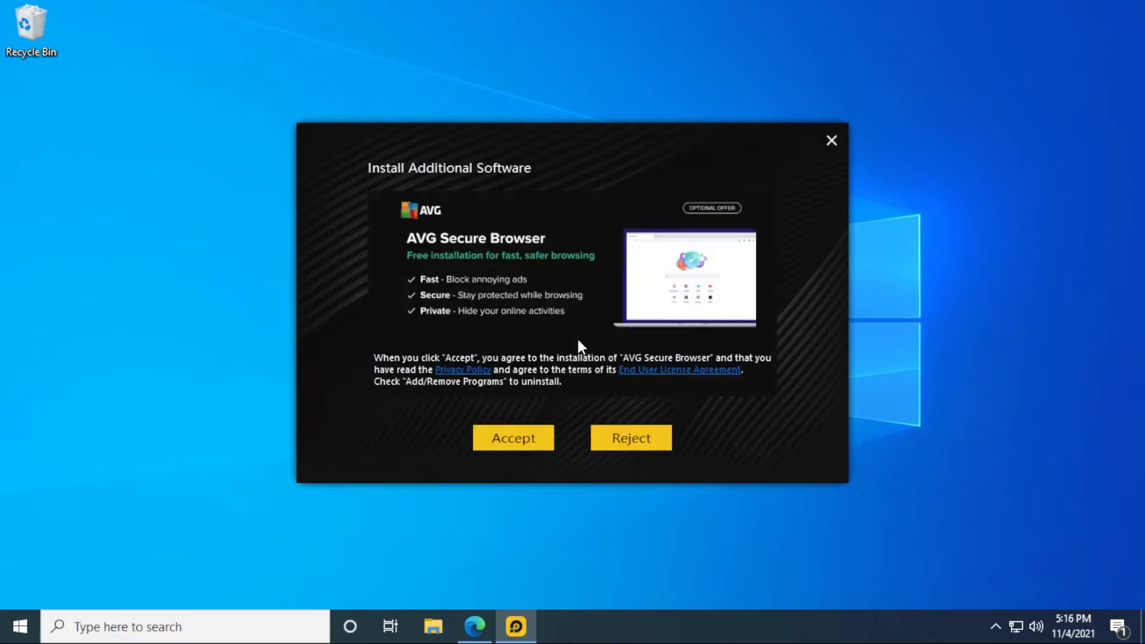
{"action": "mouse_move", "coordinate": [660, 272]}
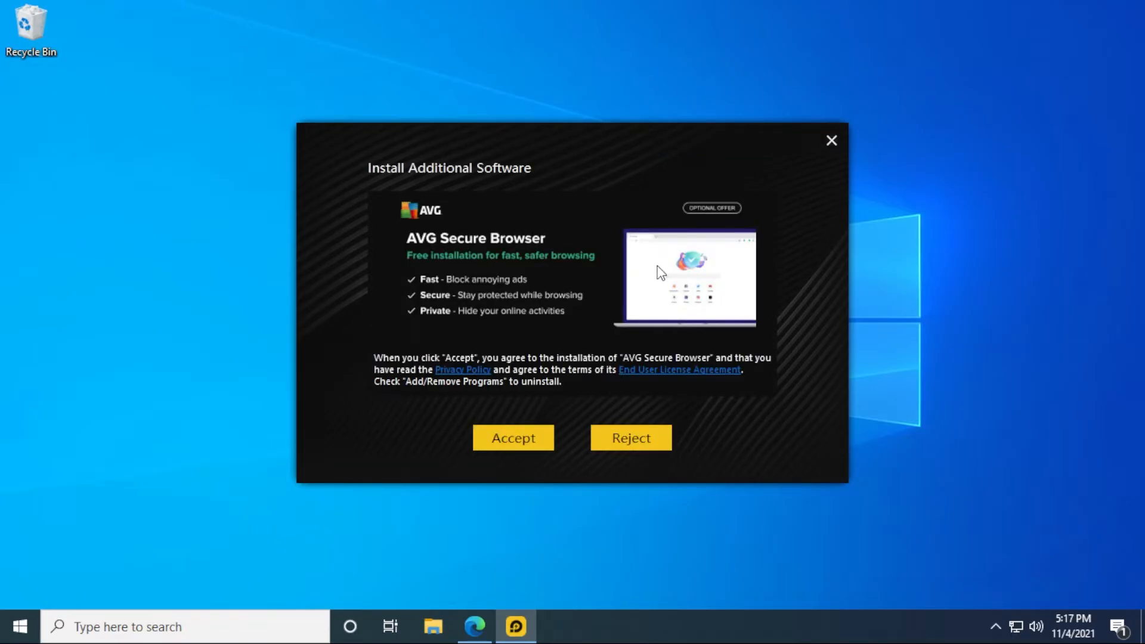
{"action": "mouse_move", "coordinate": [514, 242]}
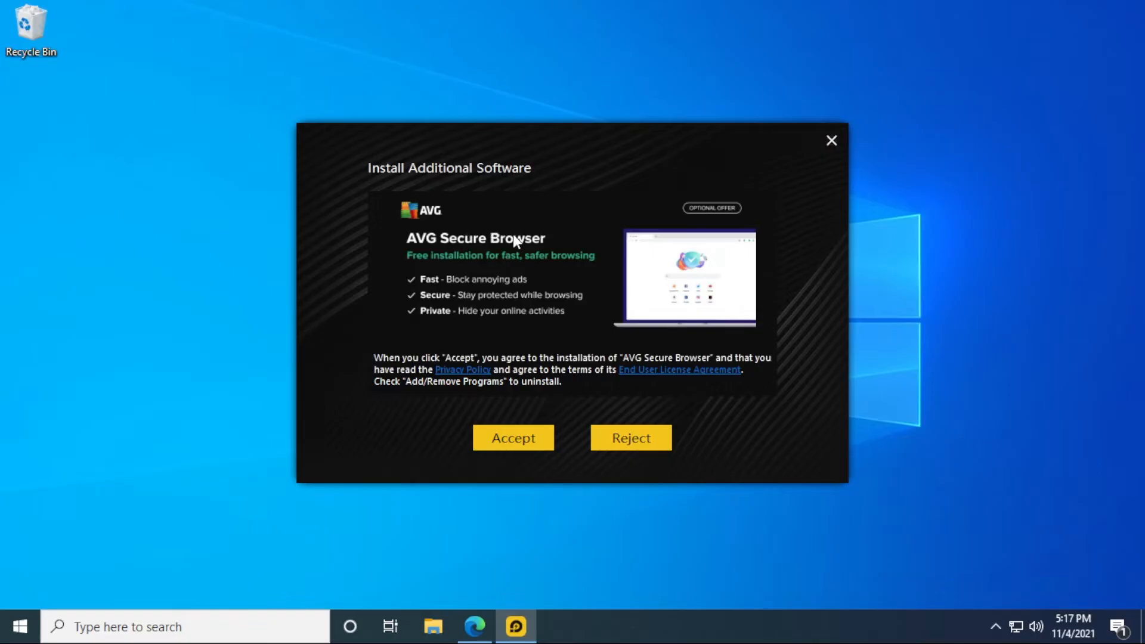
{"action": "mouse_move", "coordinate": [571, 390]}
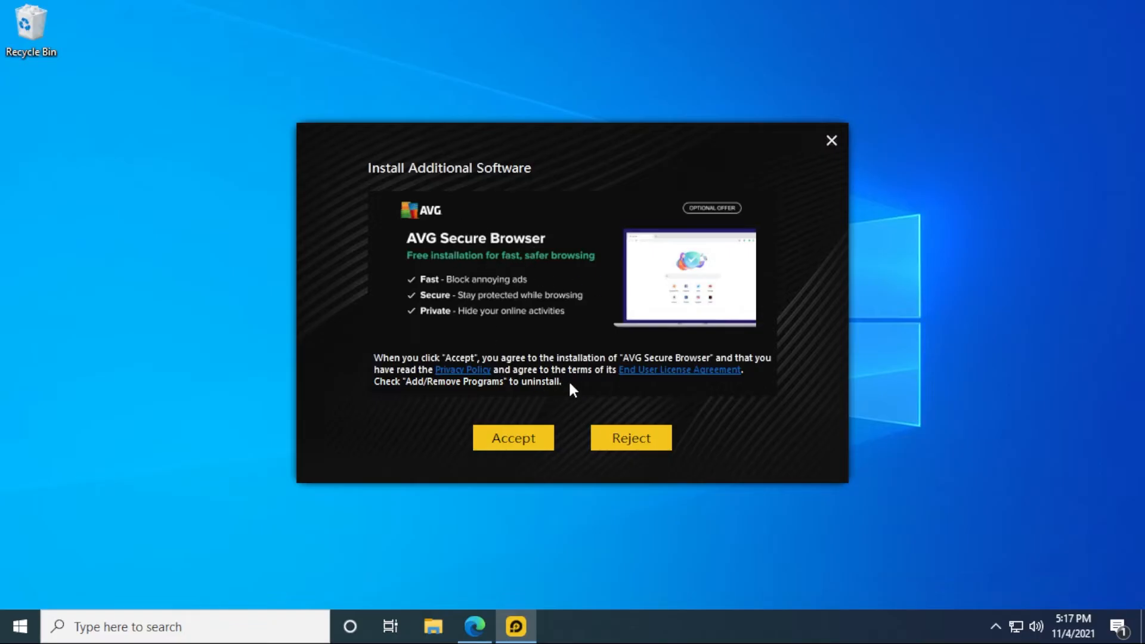
{"action": "left_click", "coordinate": [630, 437]}
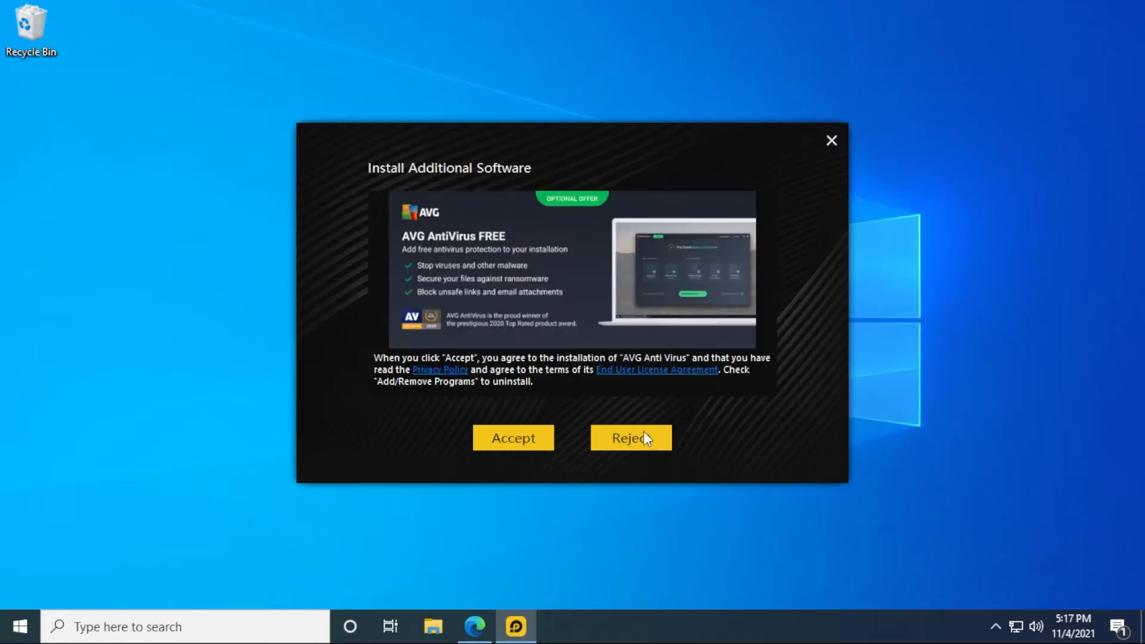
{"action": "mouse_move", "coordinate": [571, 353]}
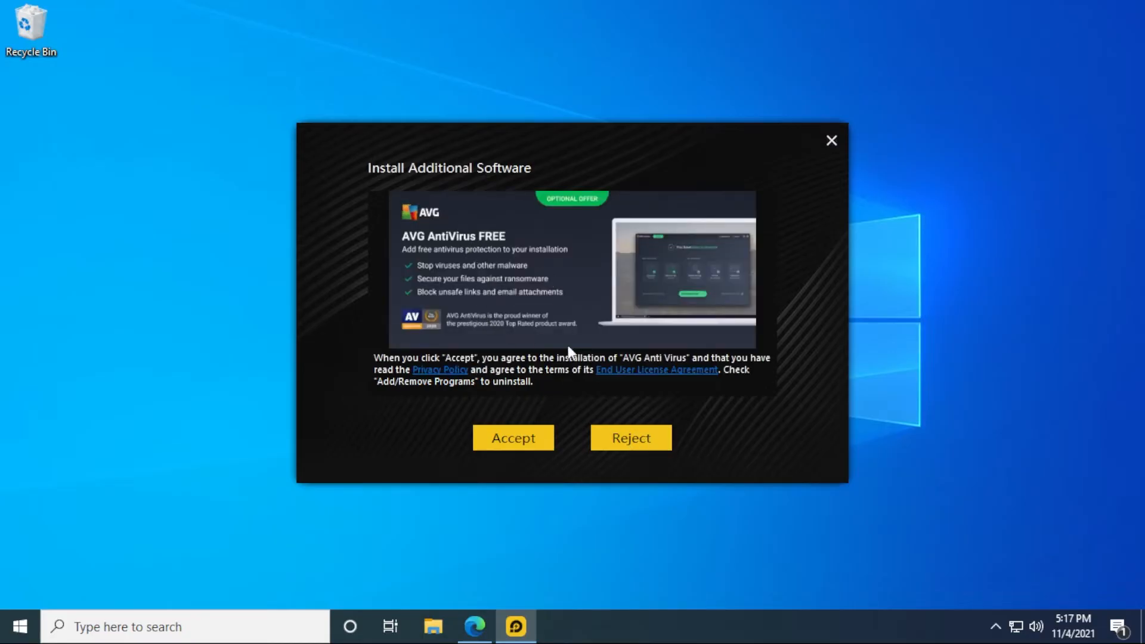
{"action": "left_click", "coordinate": [630, 438]}
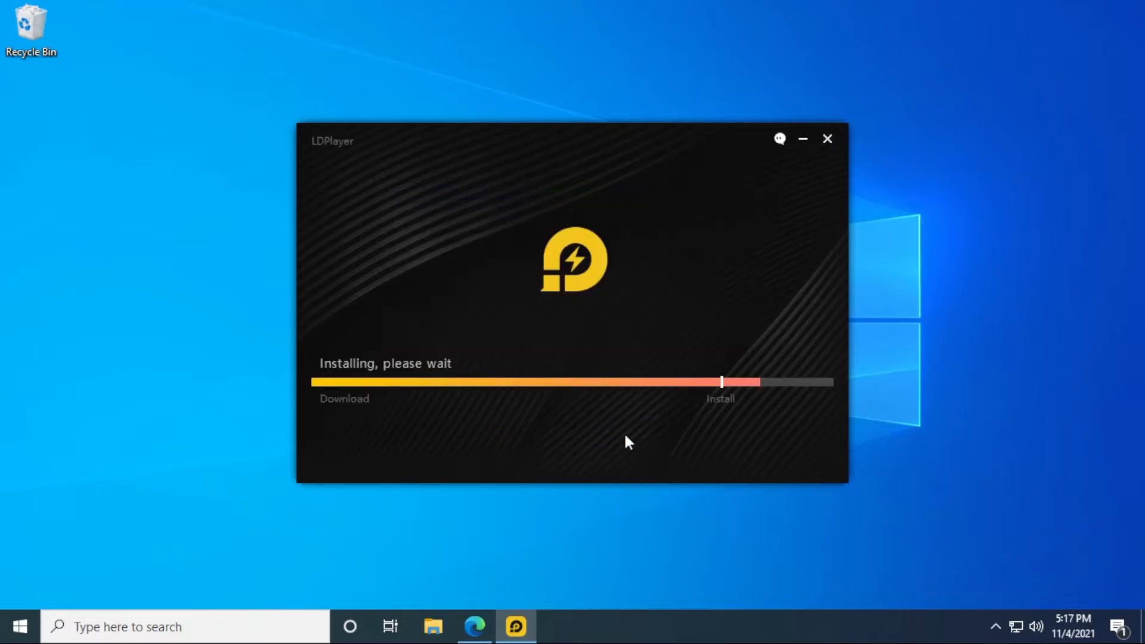
{"action": "mouse_move", "coordinate": [725, 473]}
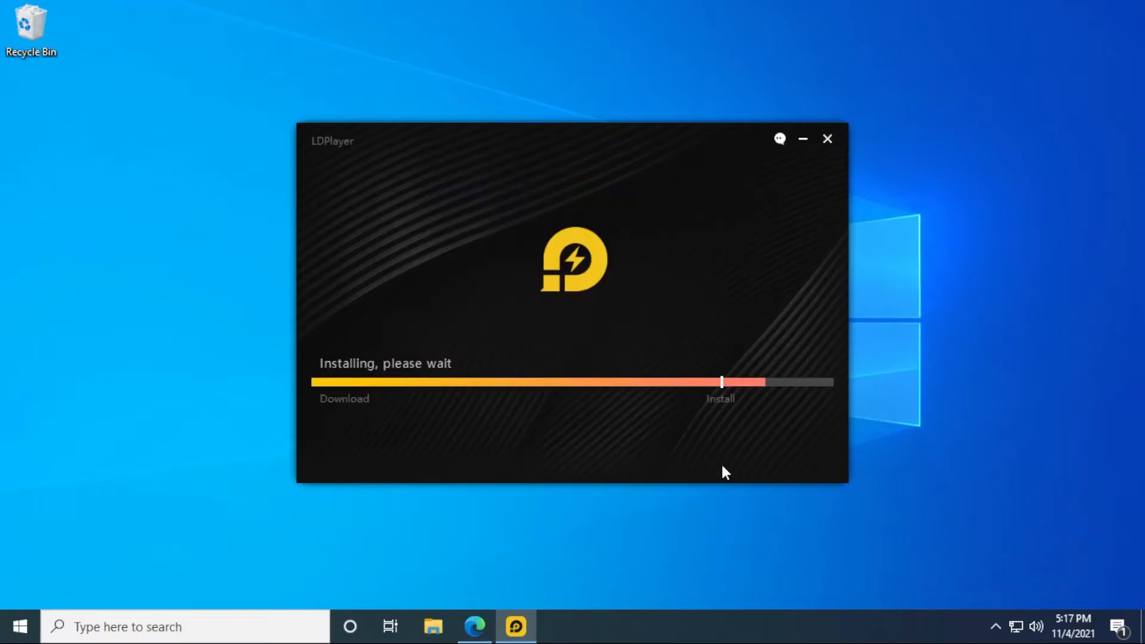
{"action": "mouse_move", "coordinate": [758, 450]}
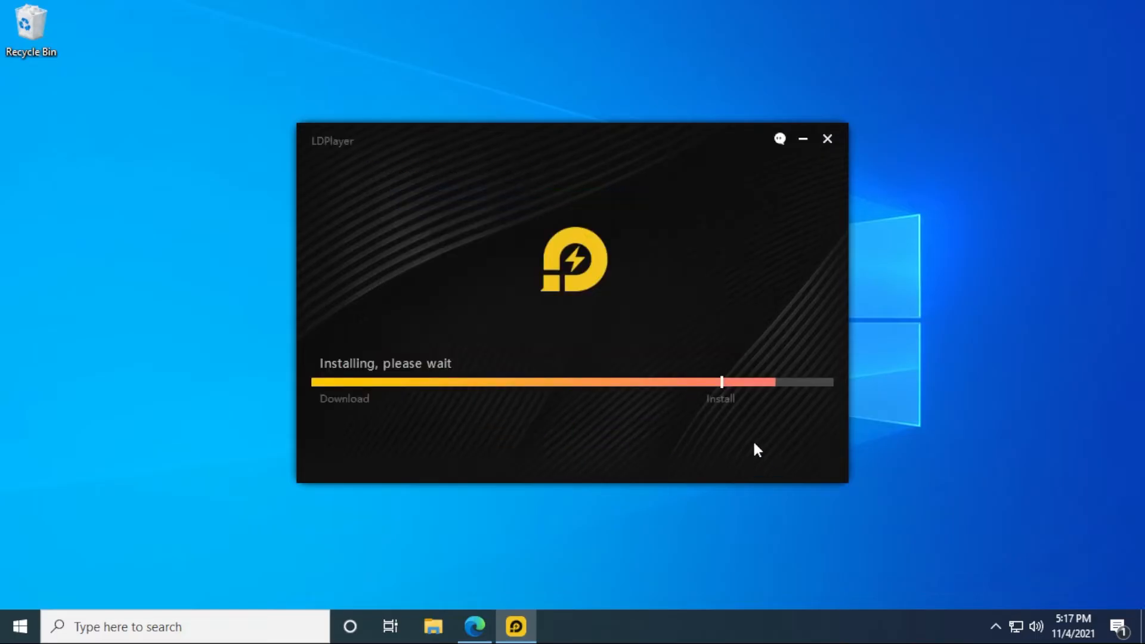
{"action": "mouse_move", "coordinate": [982, 425]}
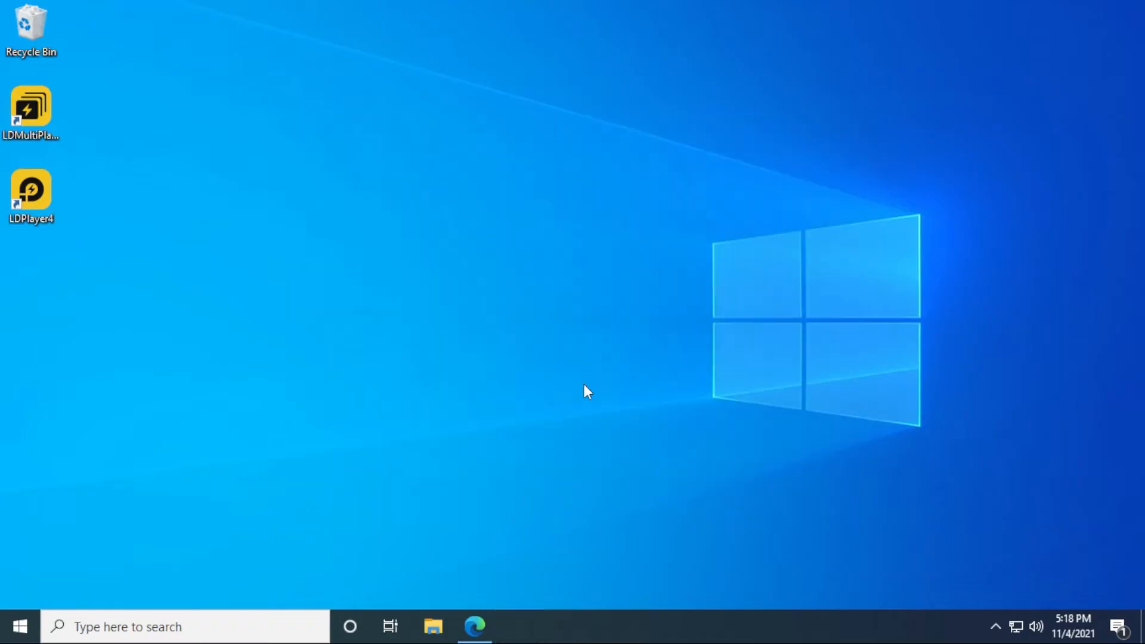
Step: Launch the installed LDPlayer emulator and open its System Apps folder
{"action": "double_click", "coordinate": [31, 189]}
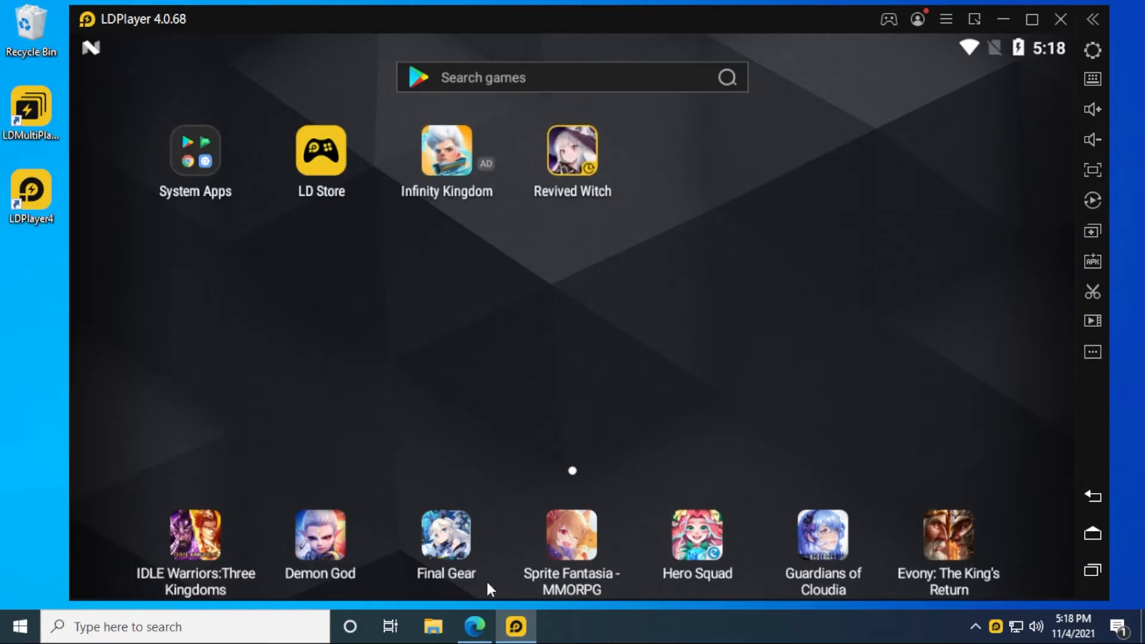
{"action": "mouse_move", "coordinate": [633, 248]}
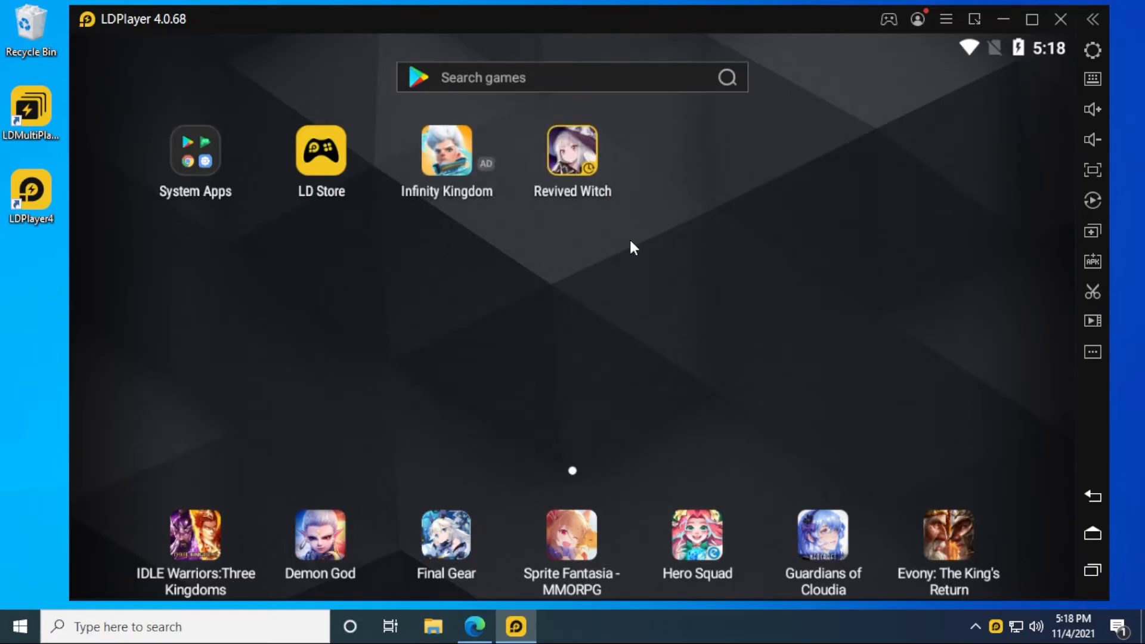
{"action": "mouse_move", "coordinate": [161, 34]}
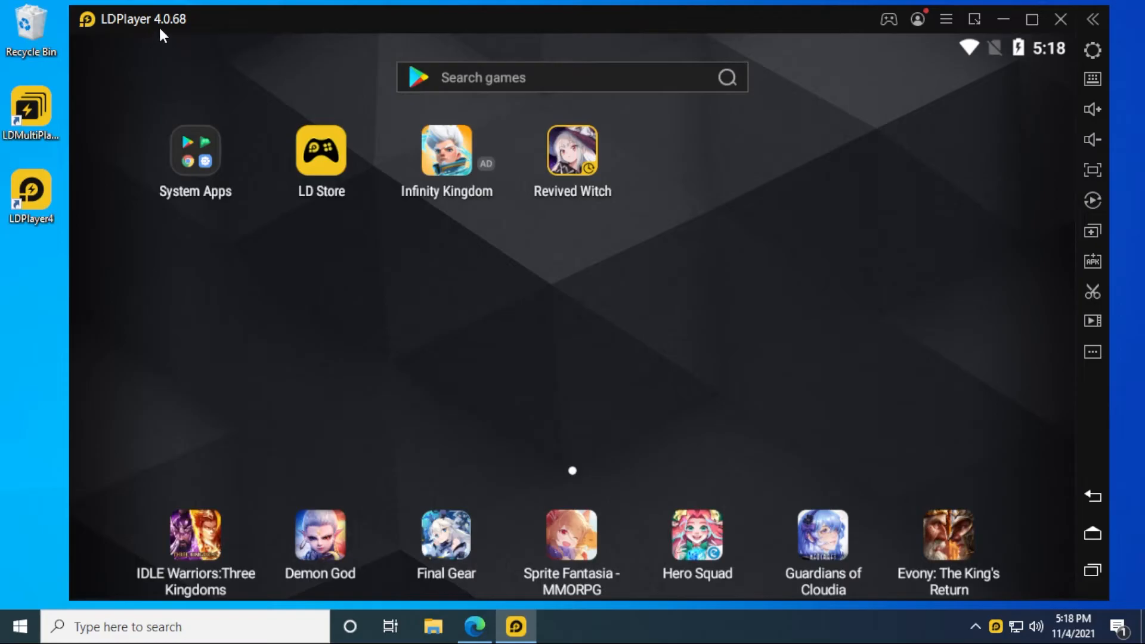
{"action": "mouse_move", "coordinate": [202, 38]}
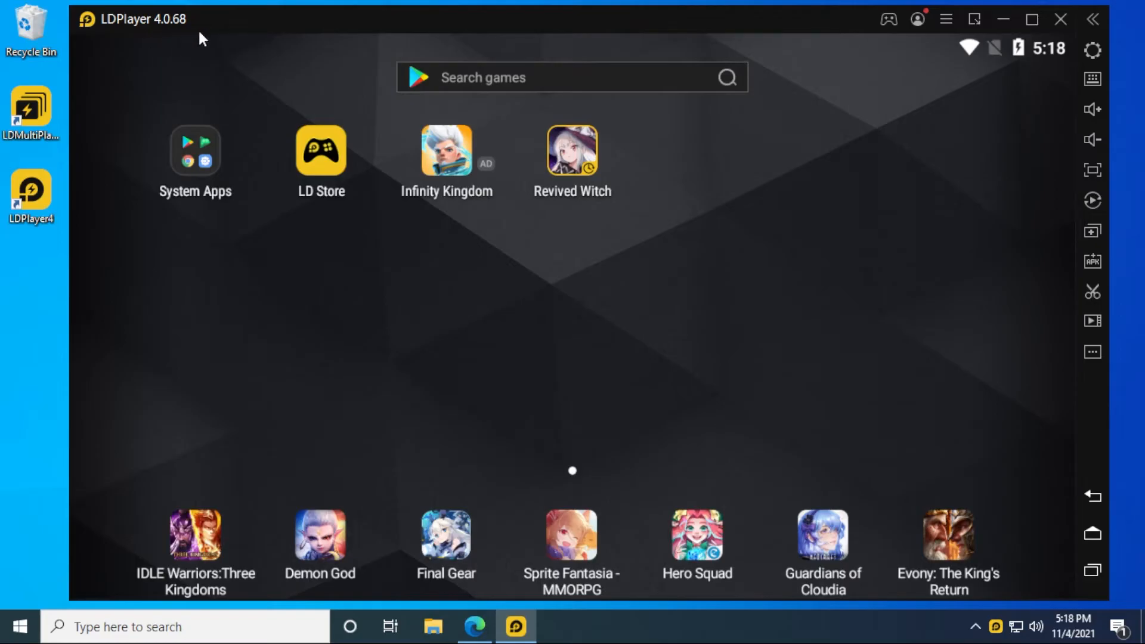
{"action": "mouse_move", "coordinate": [850, 279]}
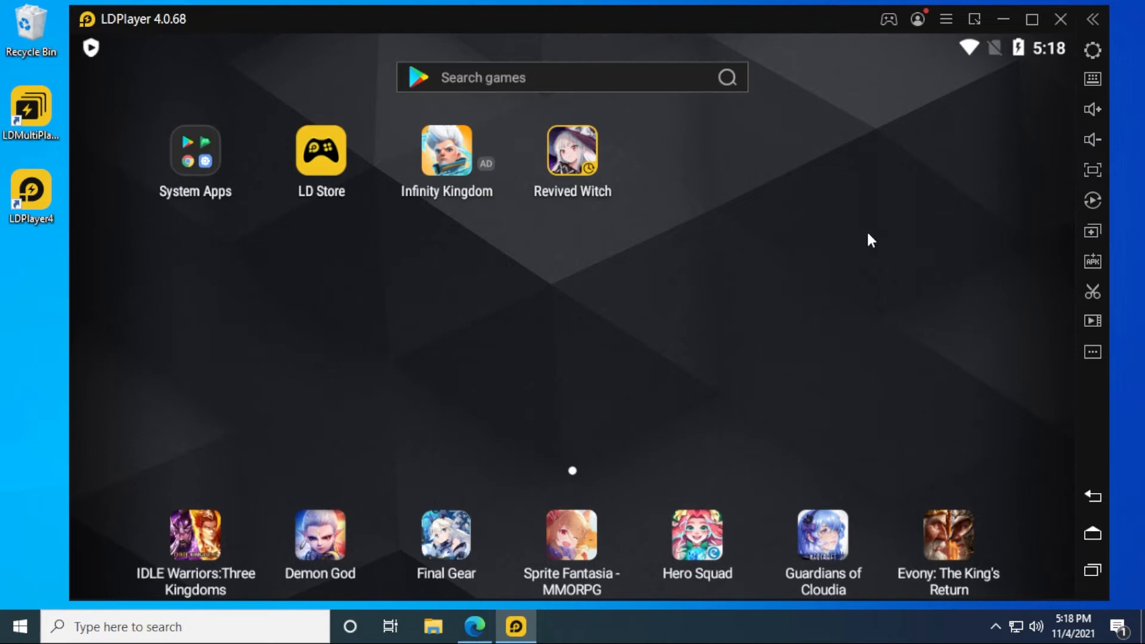
{"action": "mouse_move", "coordinate": [196, 154]}
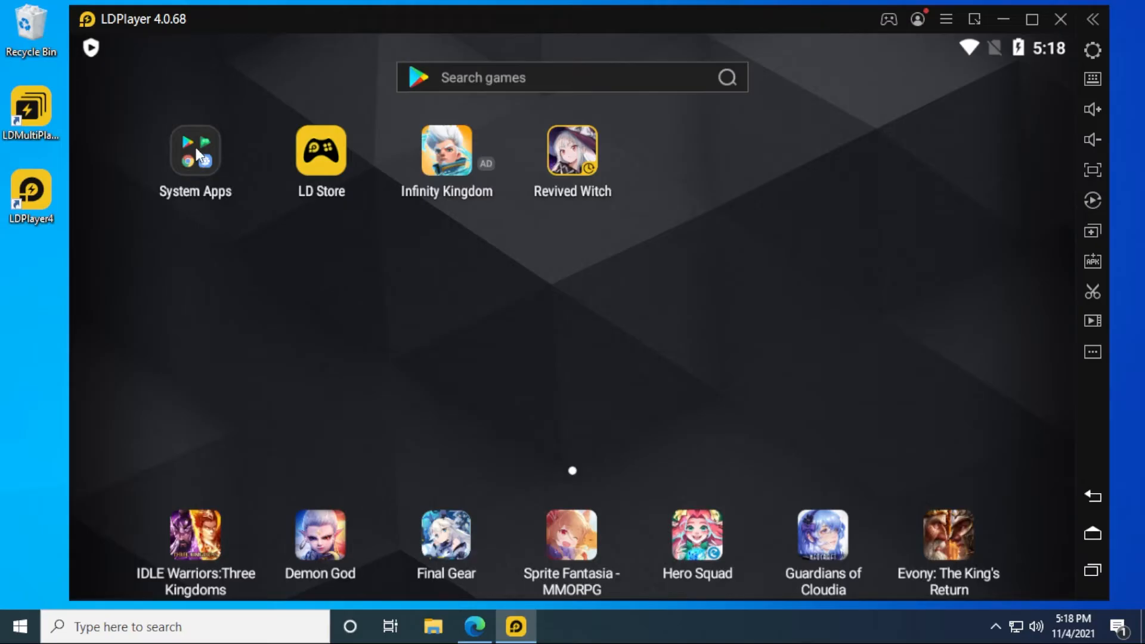
{"action": "left_click", "coordinate": [195, 151]}
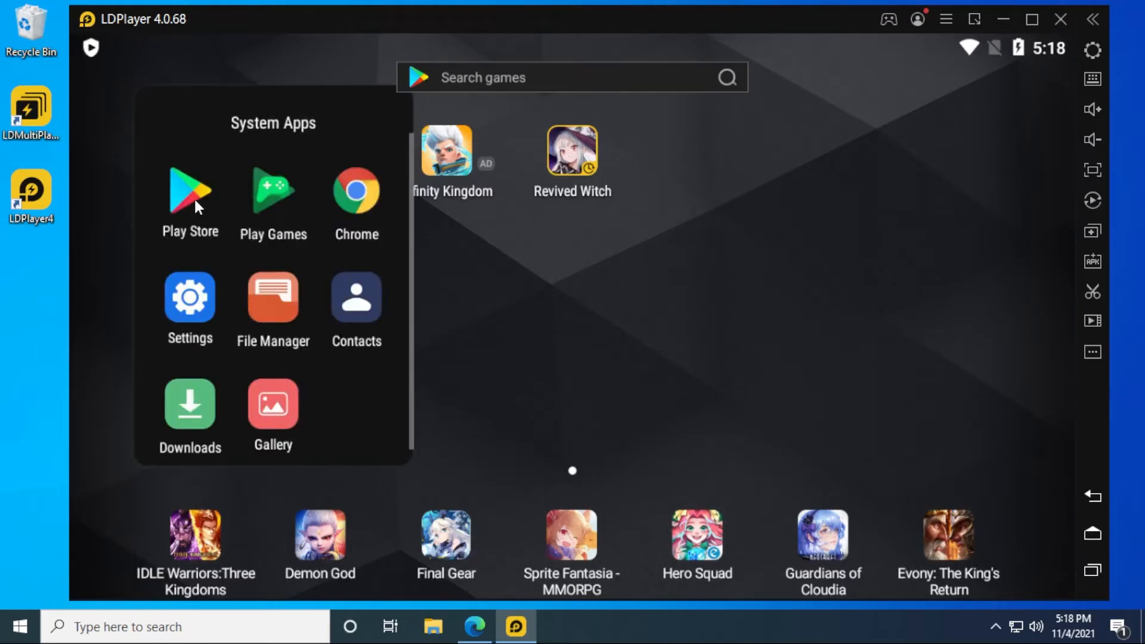
Step: Sign in to the Play Store with the Google account email and password and accept Google services
{"action": "left_click", "coordinate": [189, 197]}
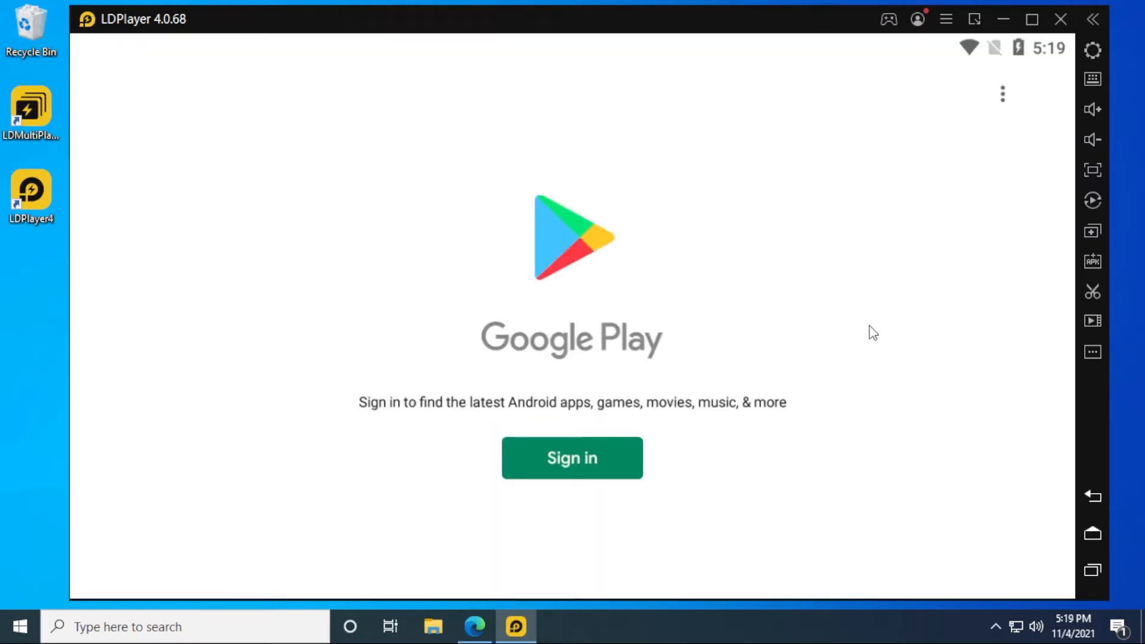
{"action": "mouse_move", "coordinate": [614, 468]}
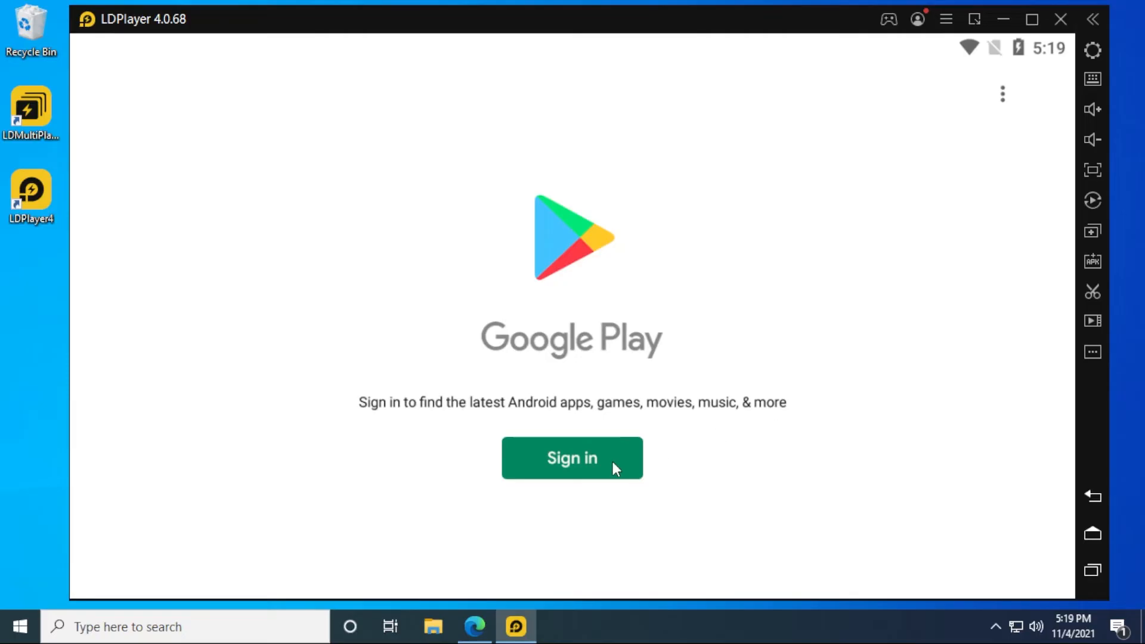
{"action": "left_click", "coordinate": [572, 458]}
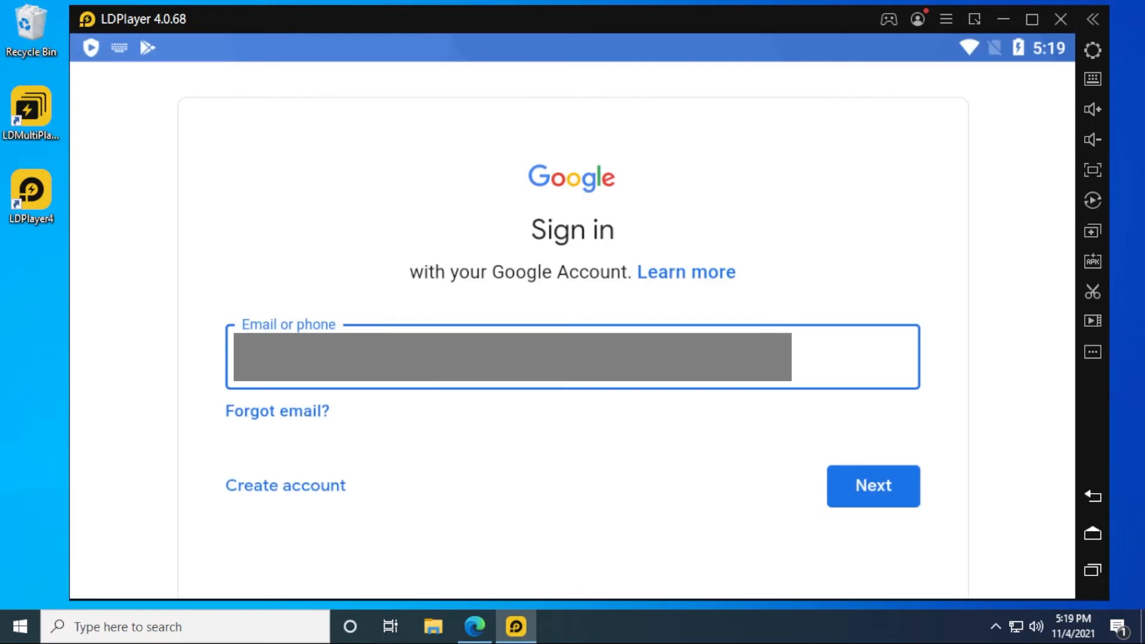
{"action": "left_click", "coordinate": [873, 485]}
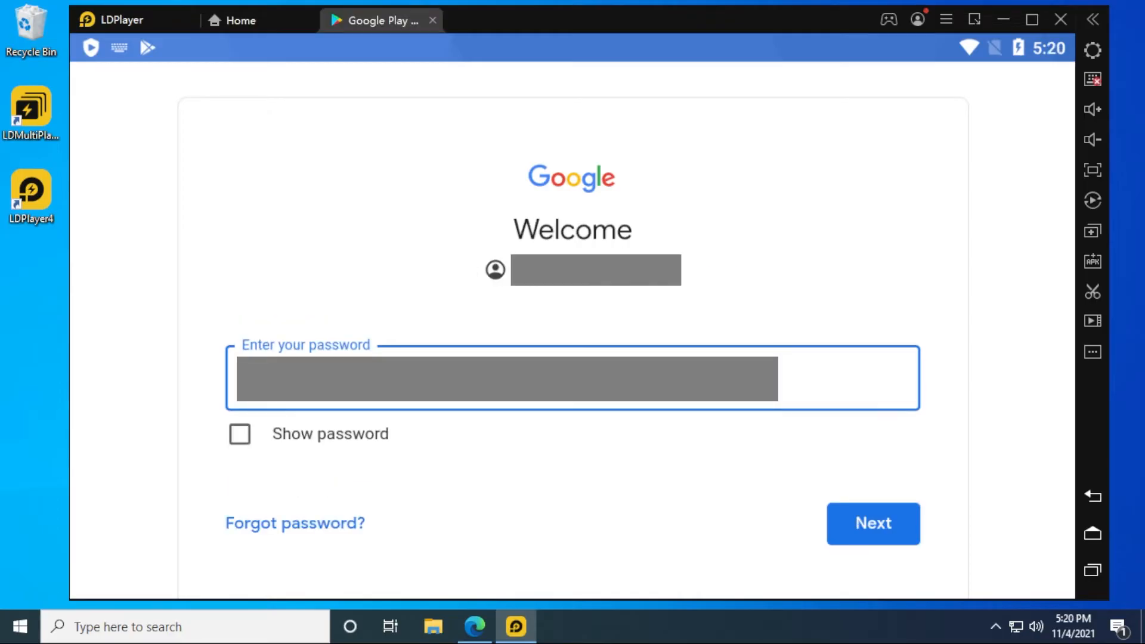
{"action": "left_click", "coordinate": [874, 524]}
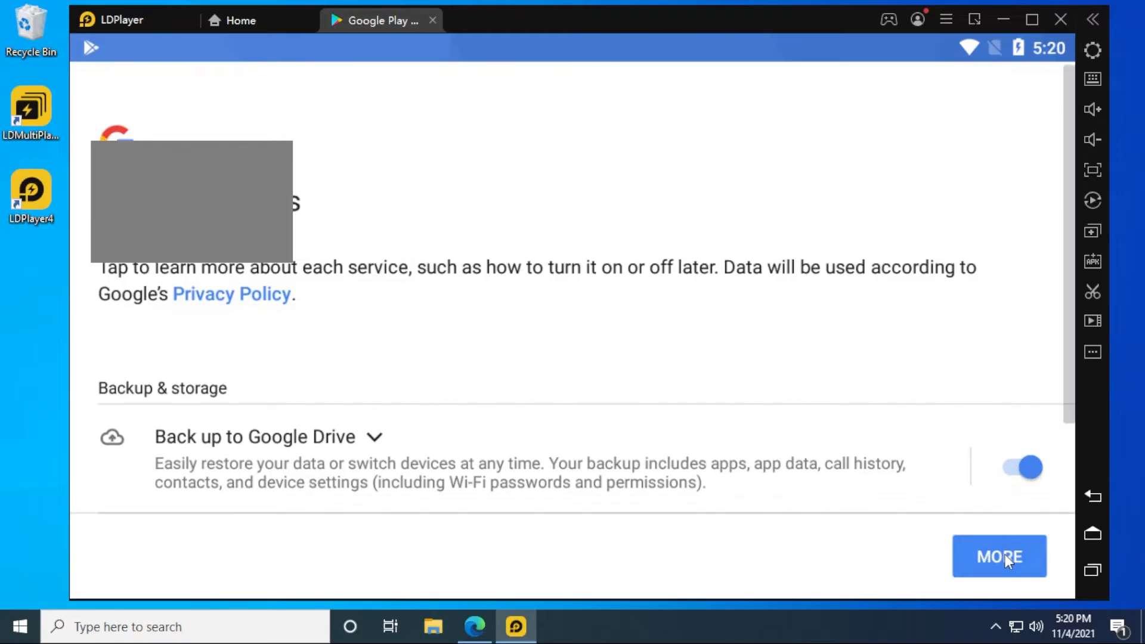
{"action": "left_click", "coordinate": [999, 556]}
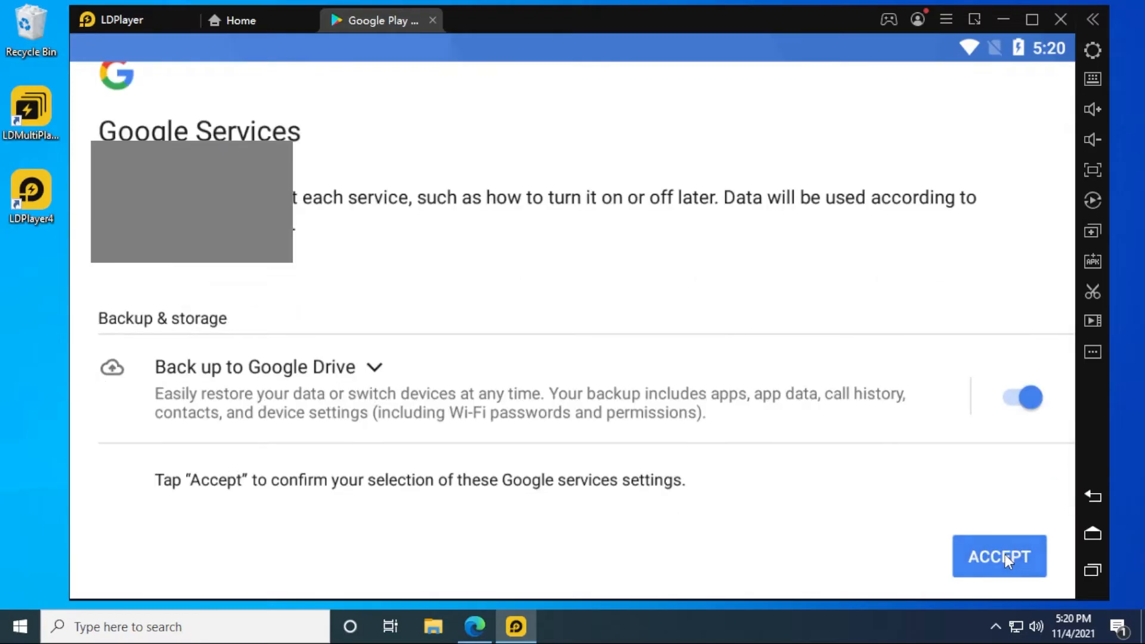
{"action": "left_click", "coordinate": [1000, 556]}
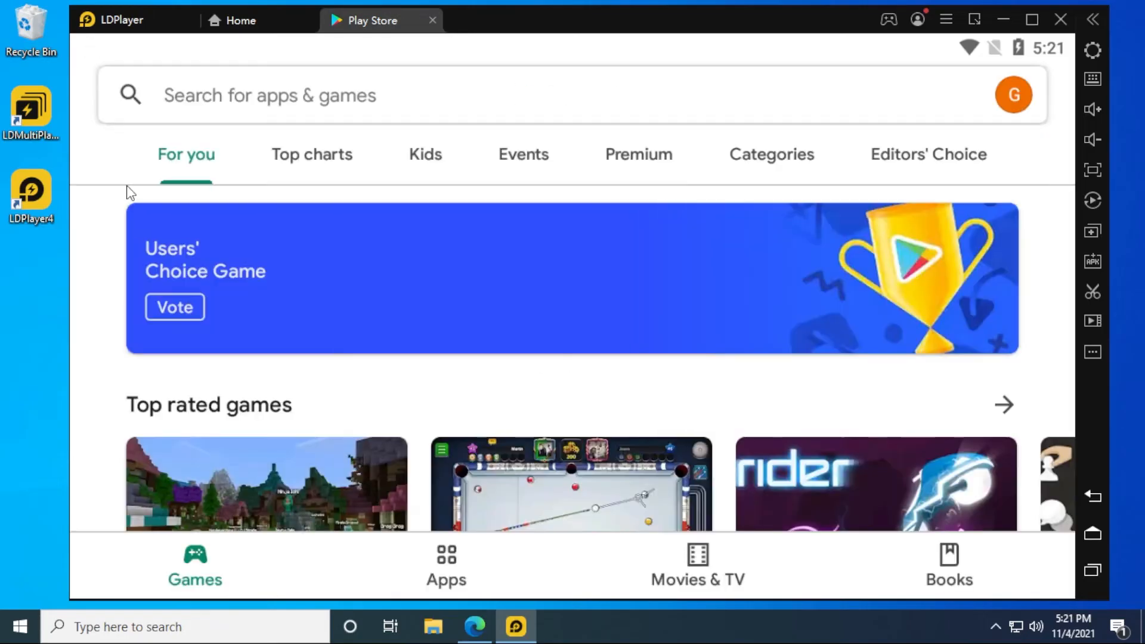
{"action": "mouse_move", "coordinate": [453, 92]}
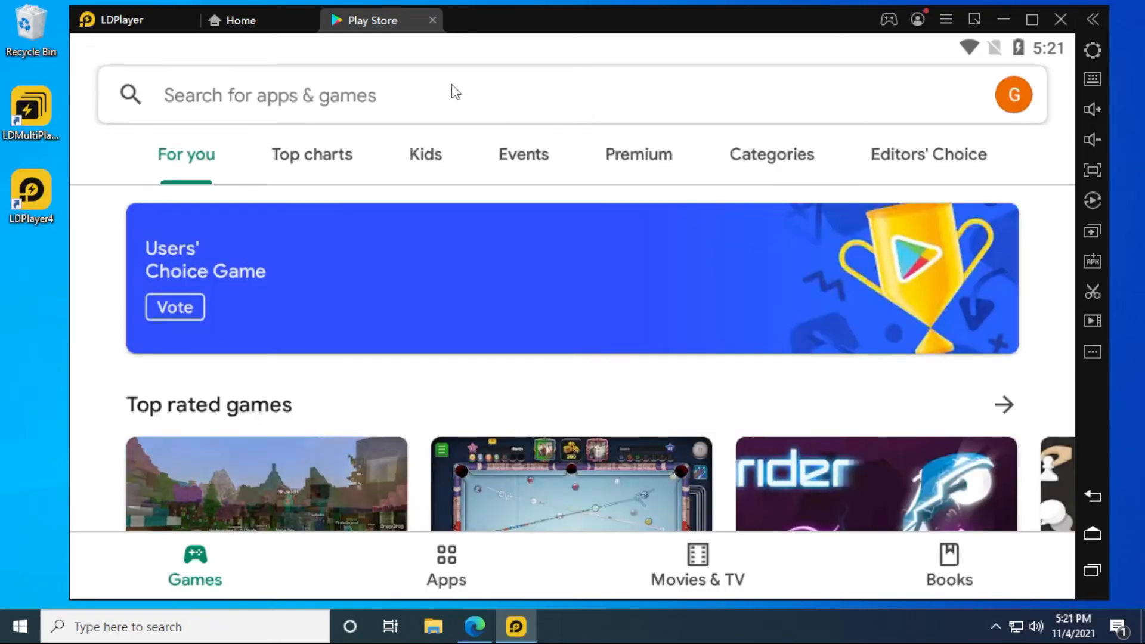
Step: Search the Play Store for 'pi network' and install the Pi Network app
{"action": "left_click", "coordinate": [292, 96]}
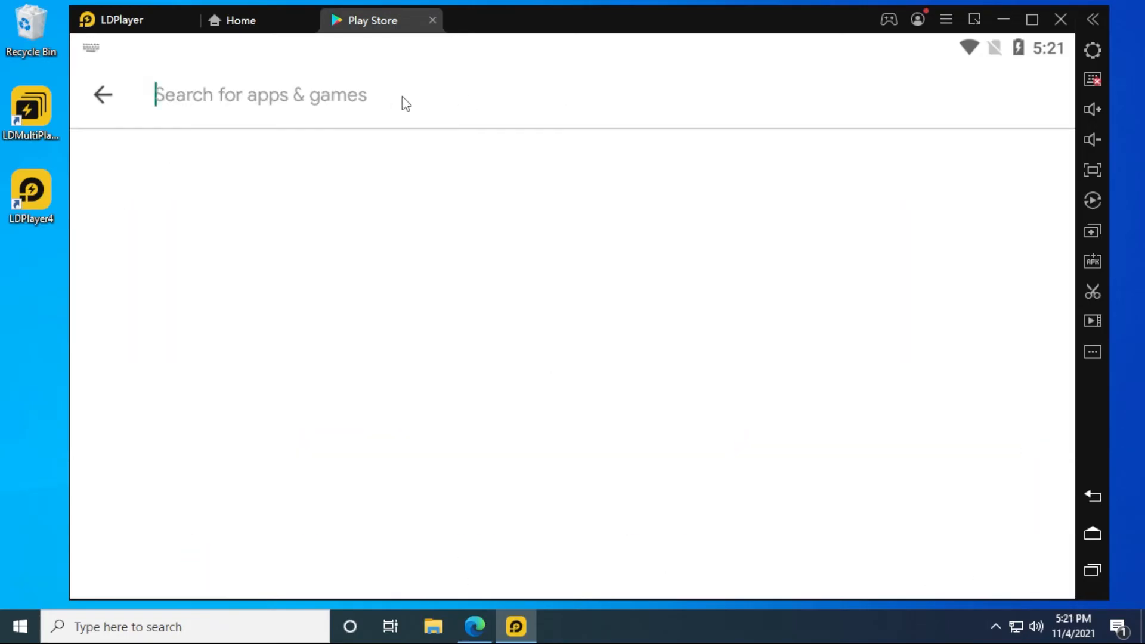
{"action": "type", "text": "pi"}
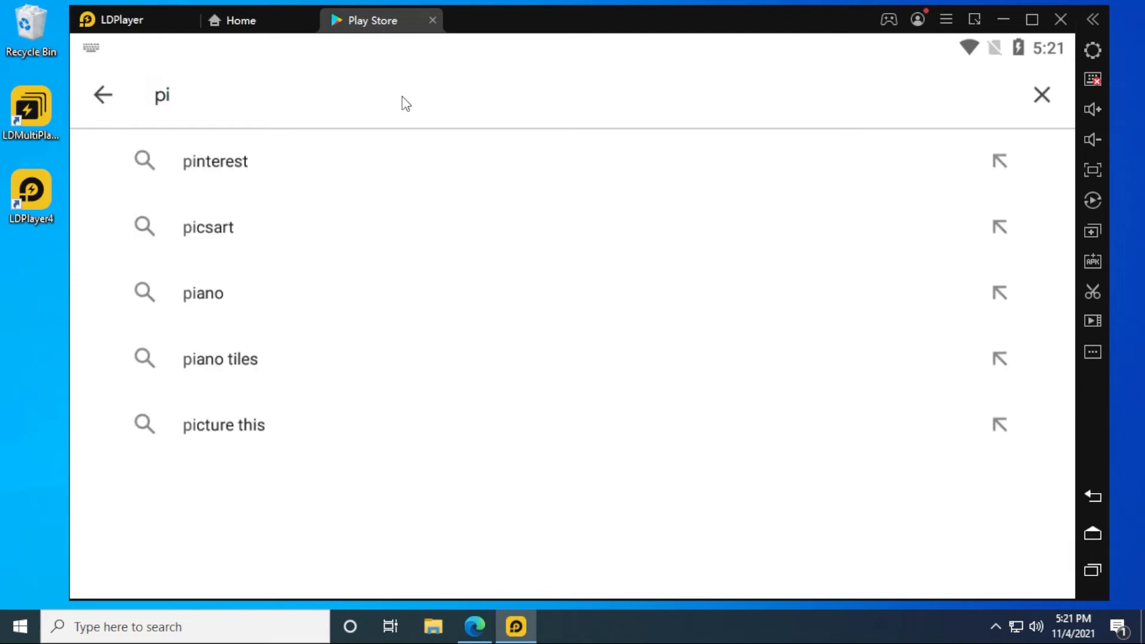
{"action": "type", "text": "network"}
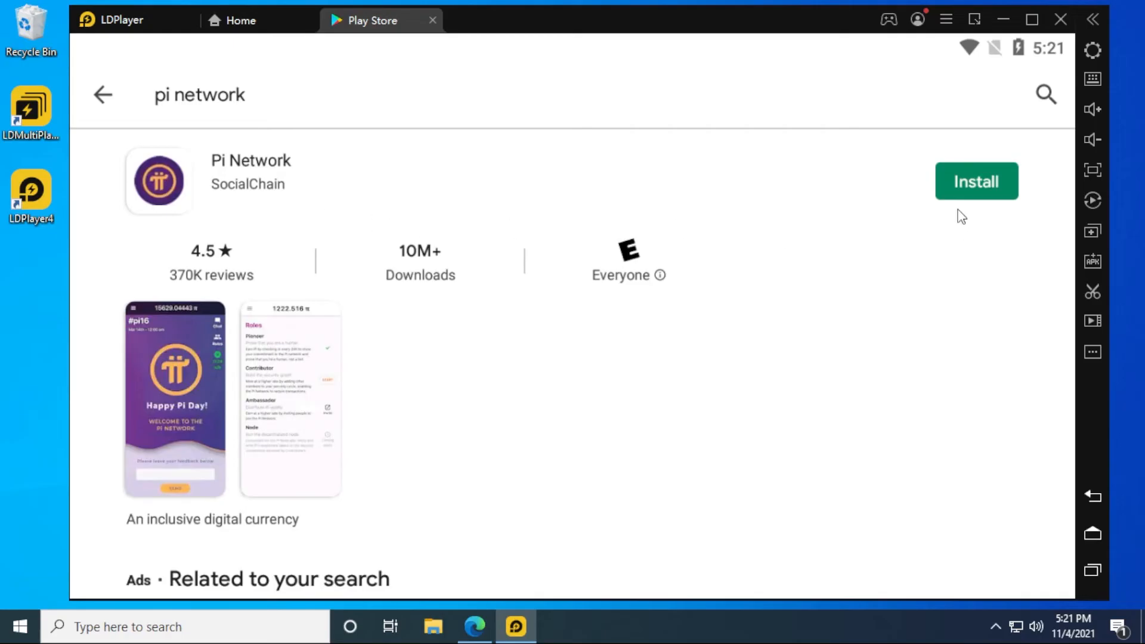
{"action": "left_click", "coordinate": [976, 181]}
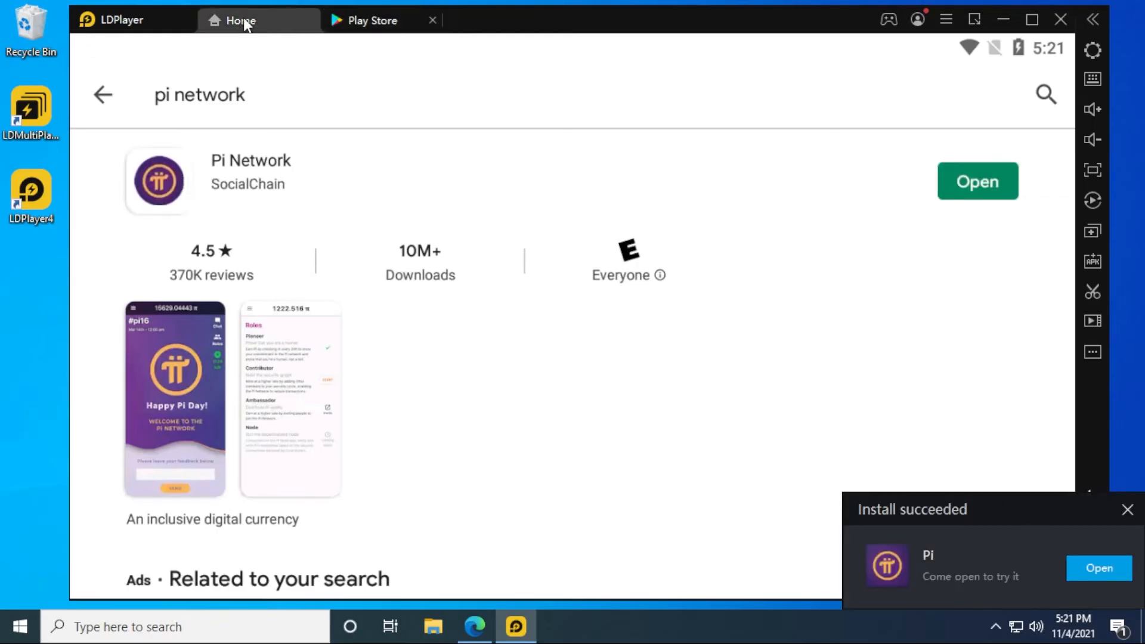
Step: Launch the Pi app from the Install succeeded notification to its start screen
{"action": "left_click", "coordinate": [241, 20]}
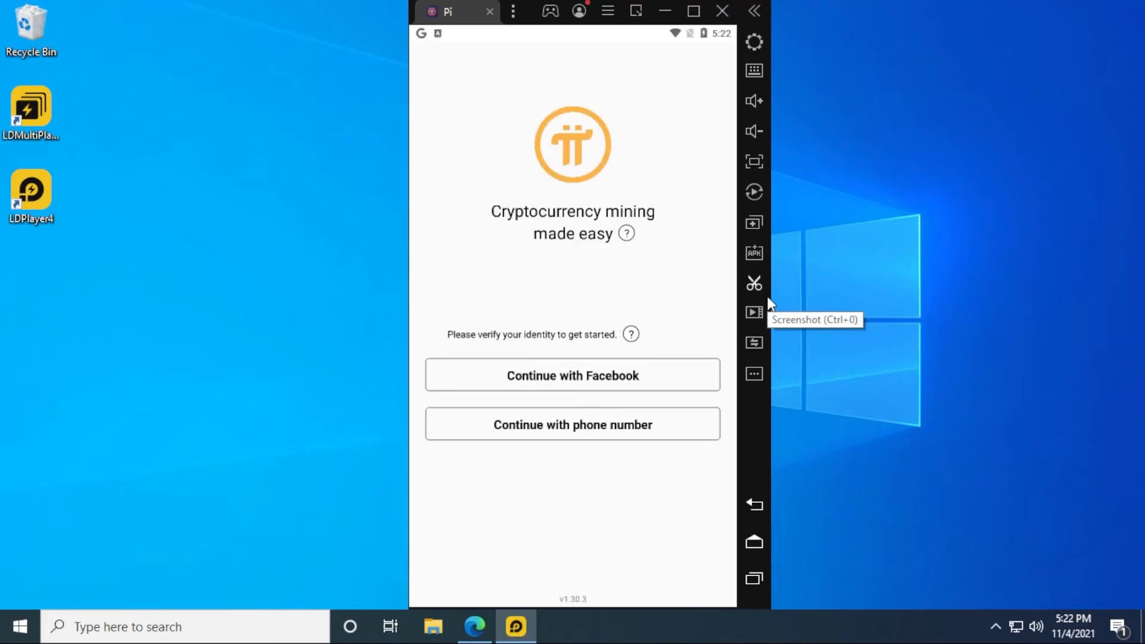
{"action": "mouse_move", "coordinate": [687, 217]}
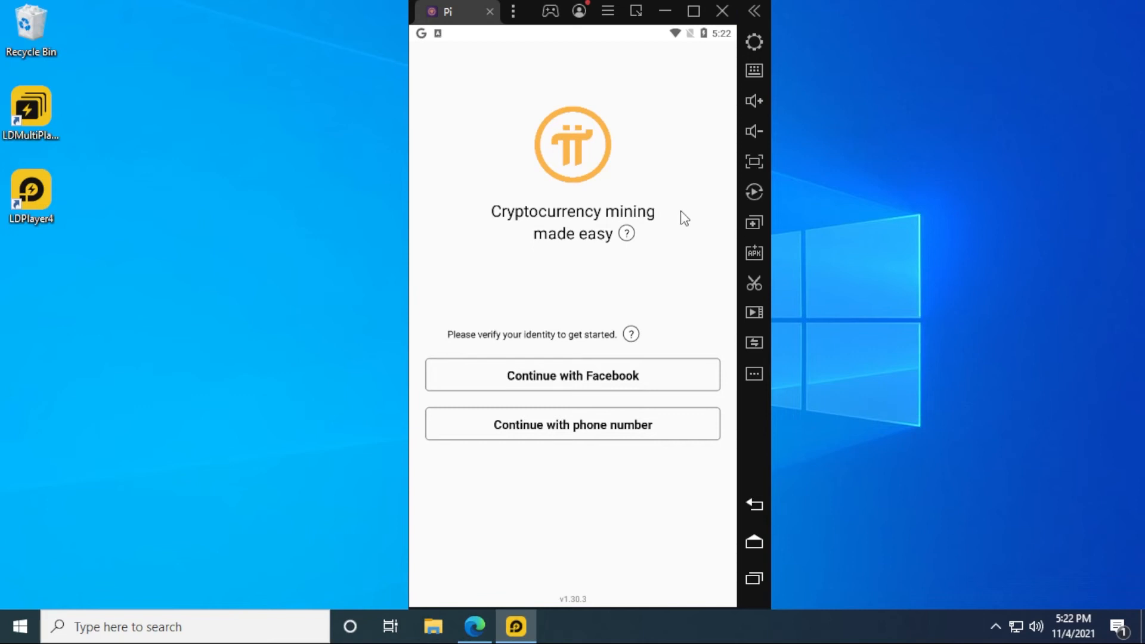
{"action": "mouse_move", "coordinate": [653, 395]}
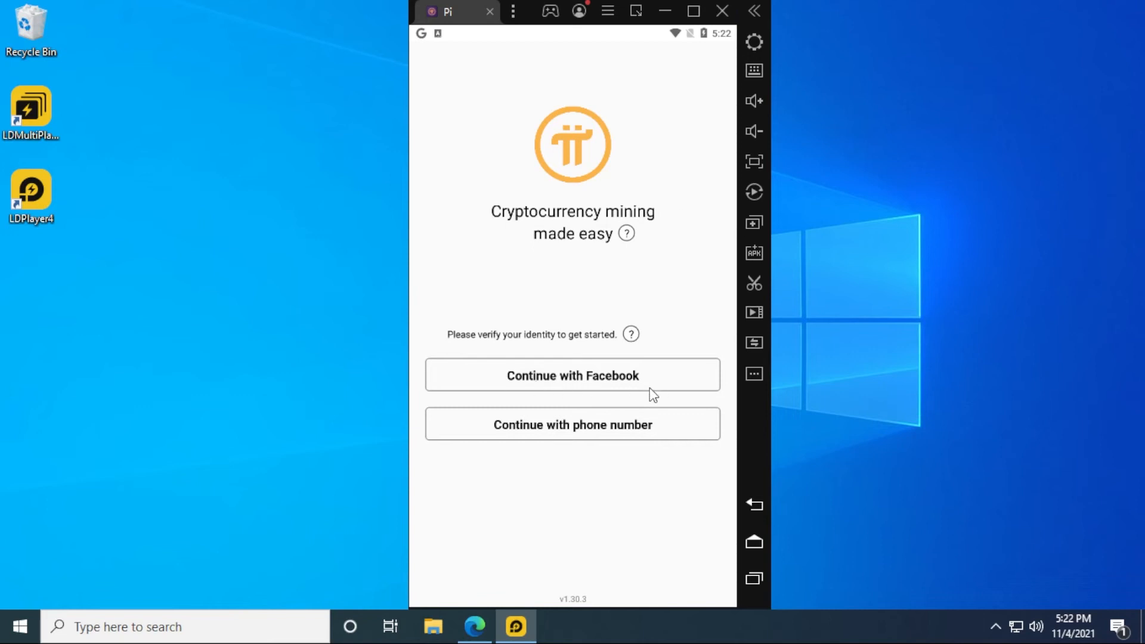
Step: Log in to Pi with Facebook credentials and continue with the previously linked account
{"action": "left_click", "coordinate": [573, 376]}
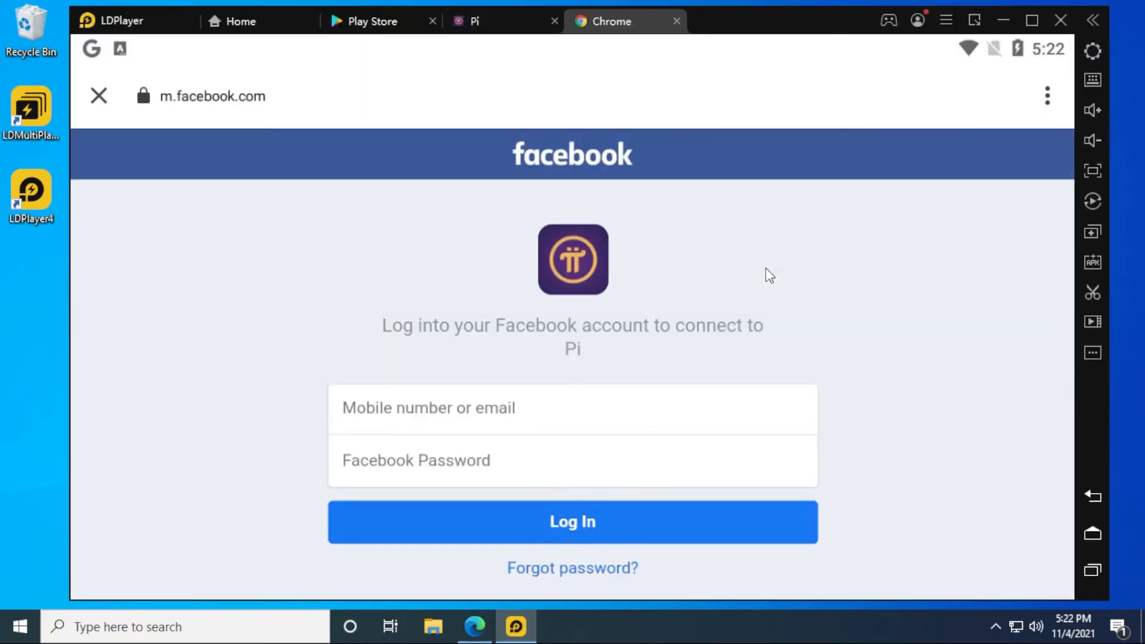
{"action": "mouse_move", "coordinate": [451, 316]}
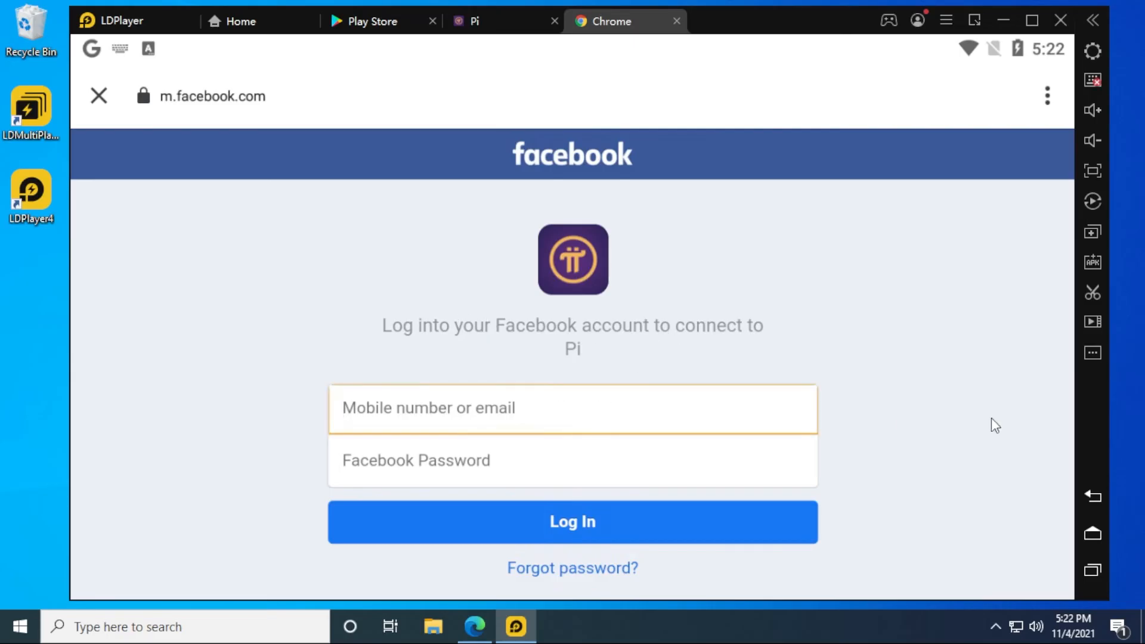
{"action": "left_click", "coordinate": [572, 522]}
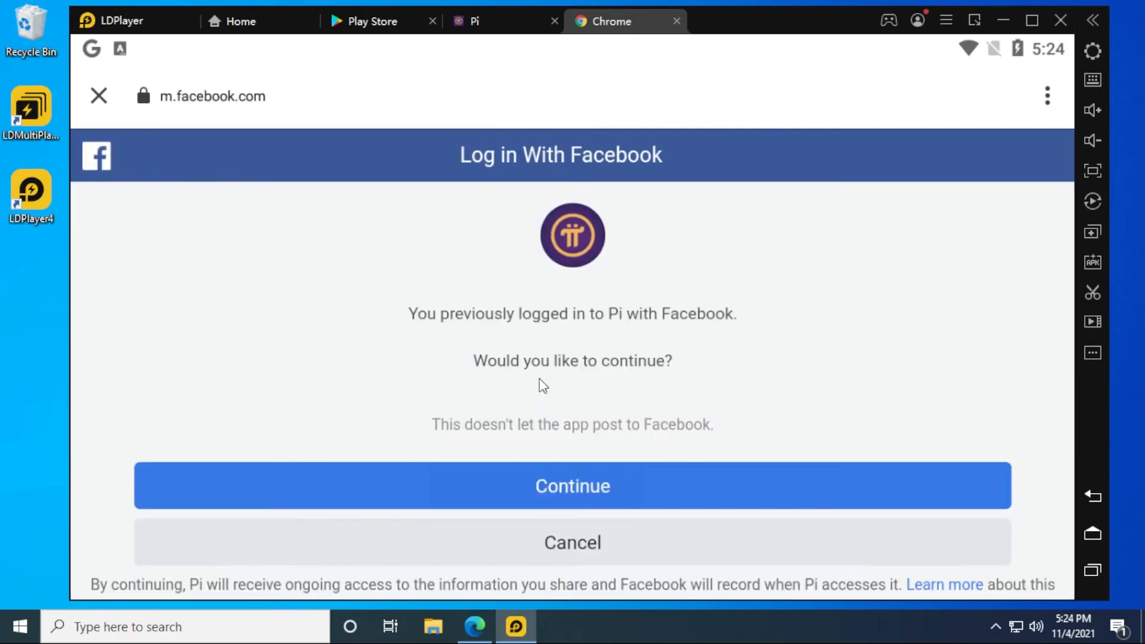
{"action": "mouse_move", "coordinate": [609, 376]}
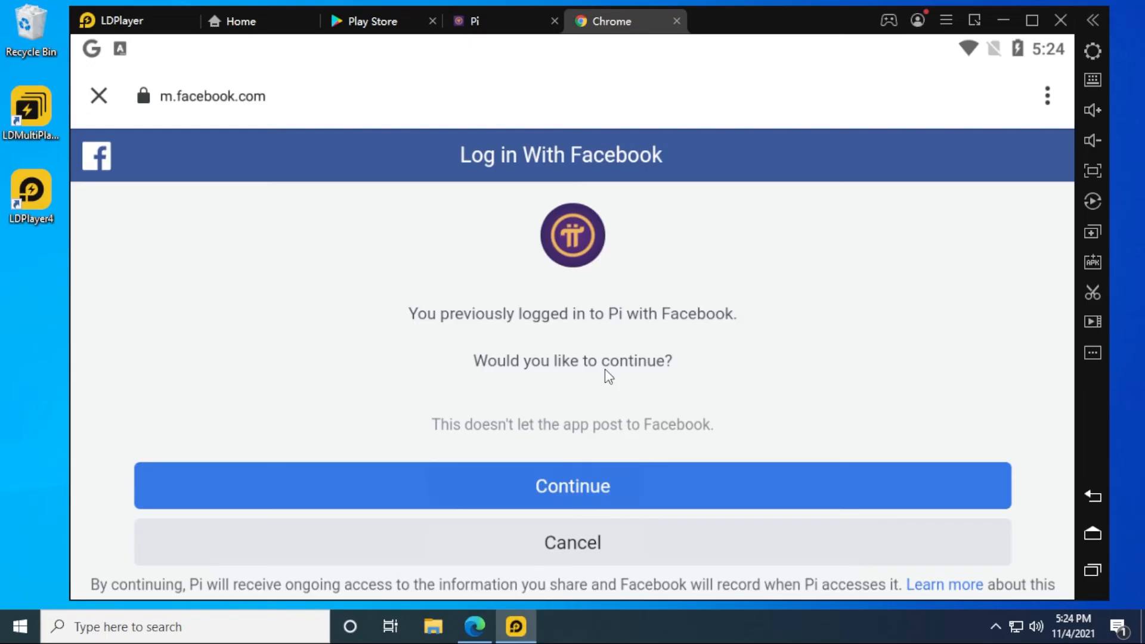
{"action": "mouse_move", "coordinate": [599, 484]}
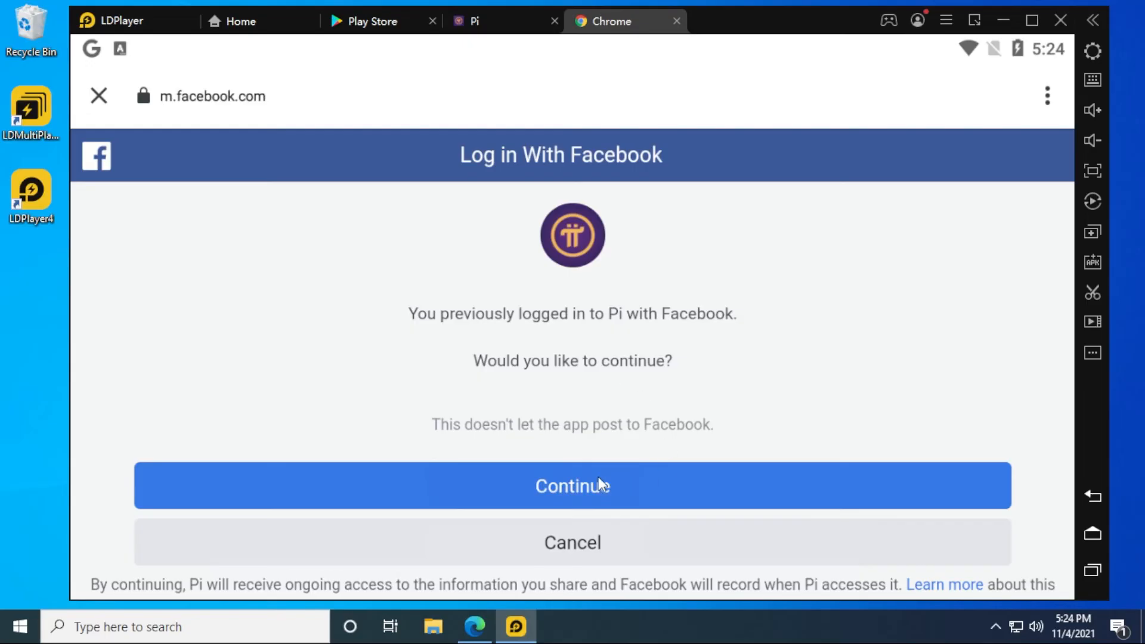
{"action": "left_click", "coordinate": [573, 485]}
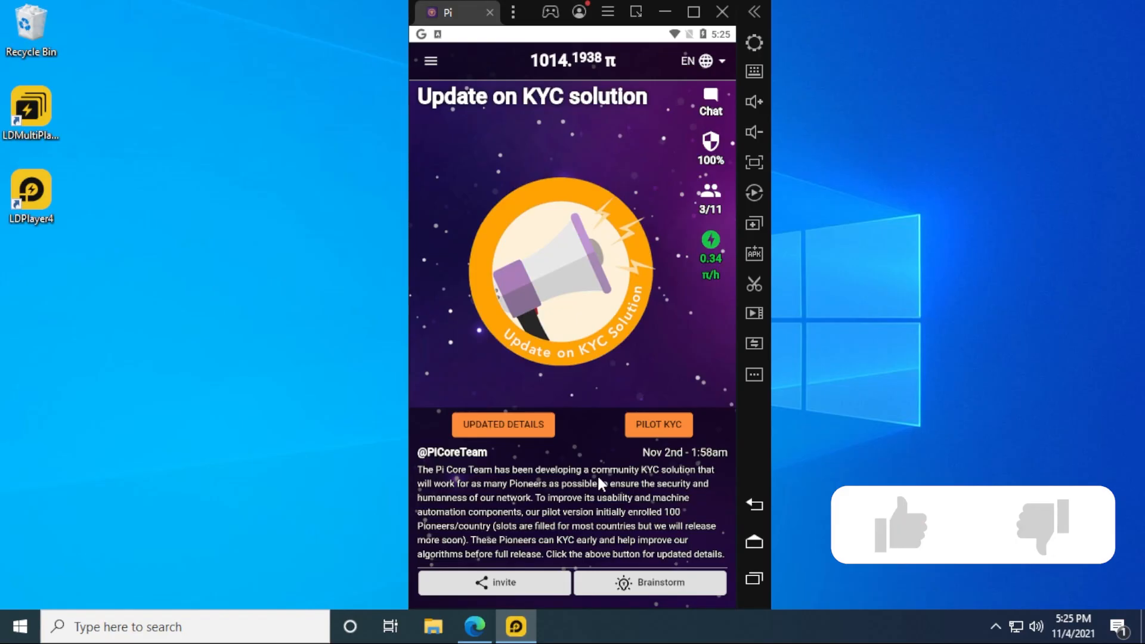
Step: View the Pi mining home screen with the 1014.1940 π balance at 0.34 π/h
{"action": "left_click", "coordinate": [904, 526]}
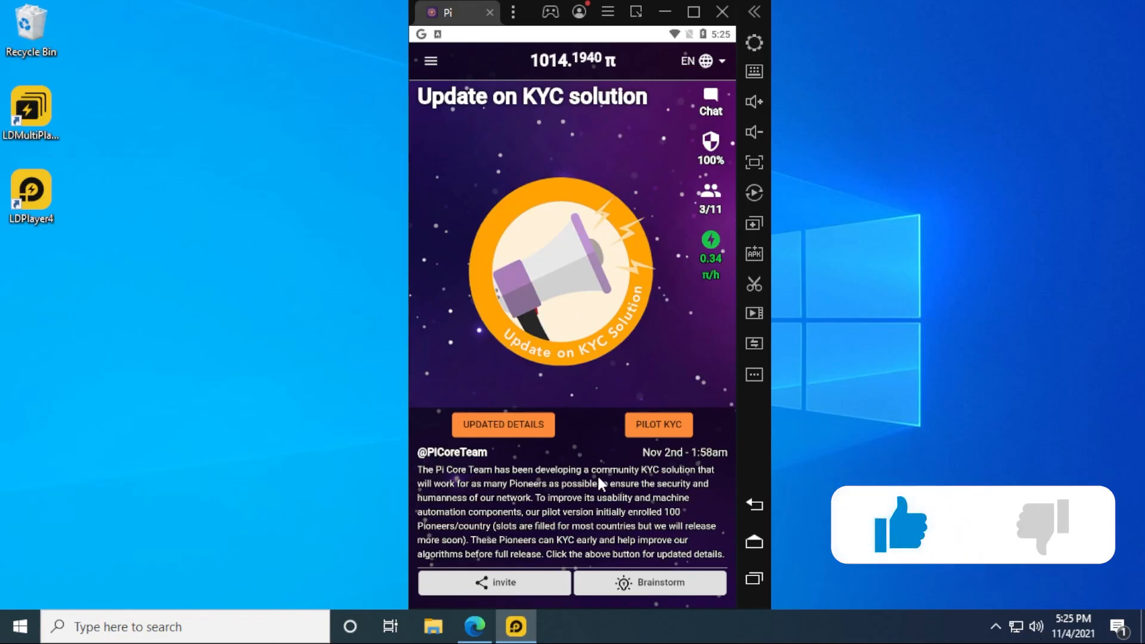